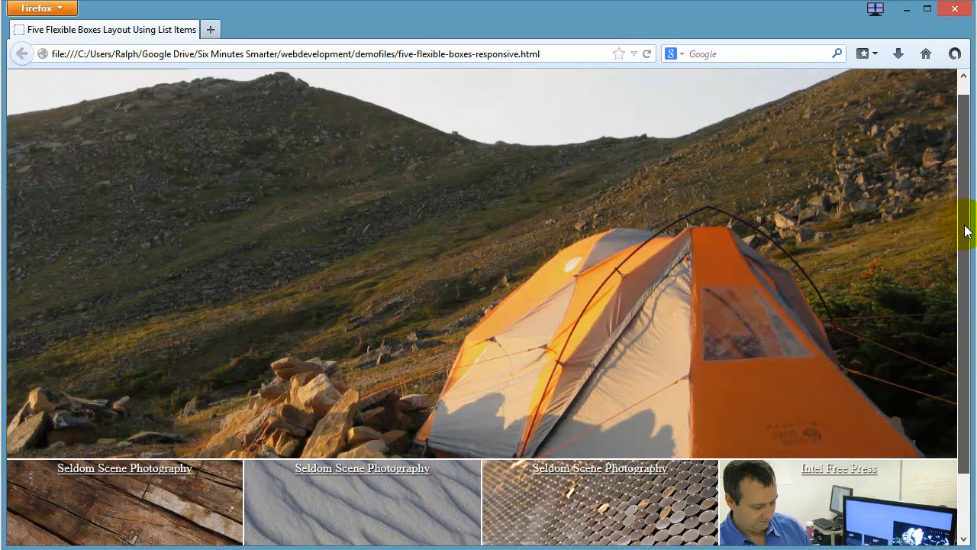
# Scroll five-flexible-boxes-responsive.html to the head and start a new line below the author meta tag
pyautogui.scroll(-3)
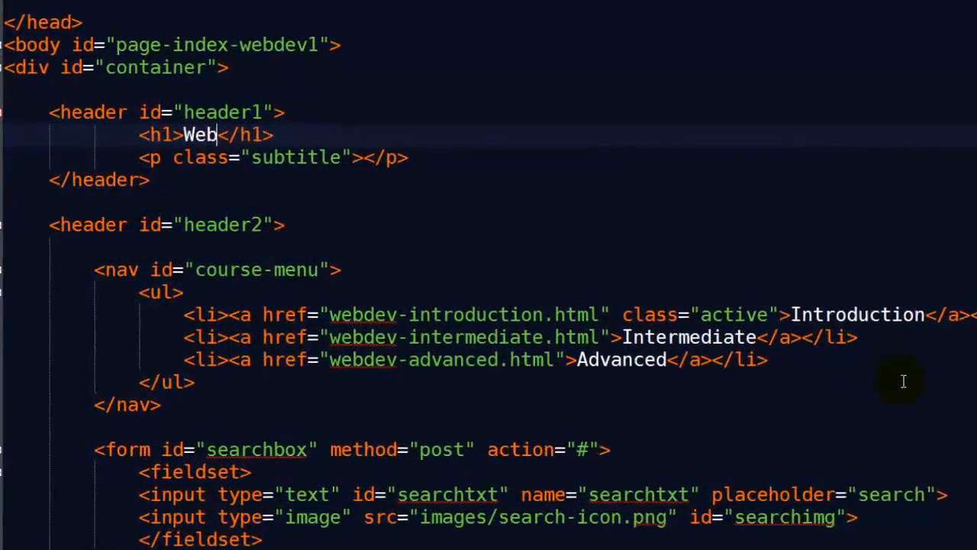
pyautogui.write('Development')
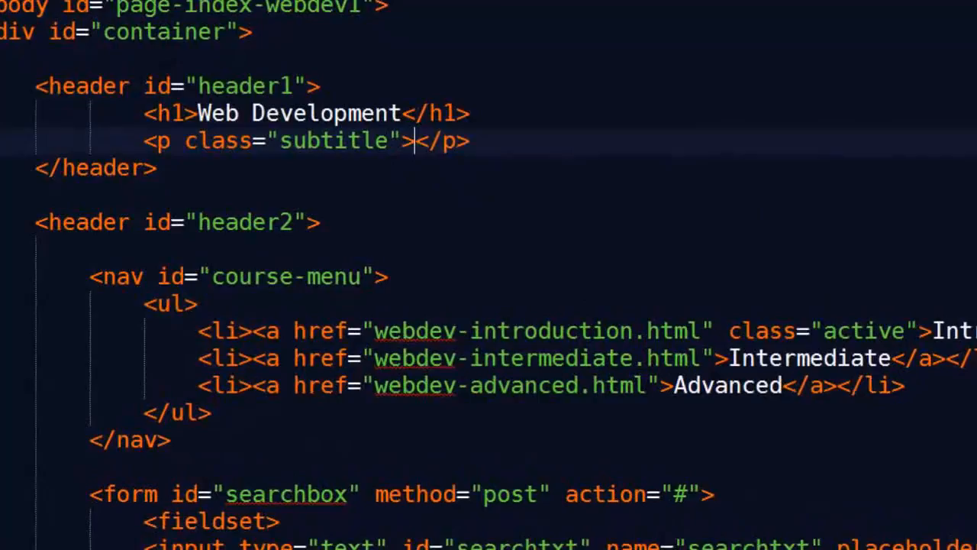
pyautogui.write('Six Minutes. Smarter.')
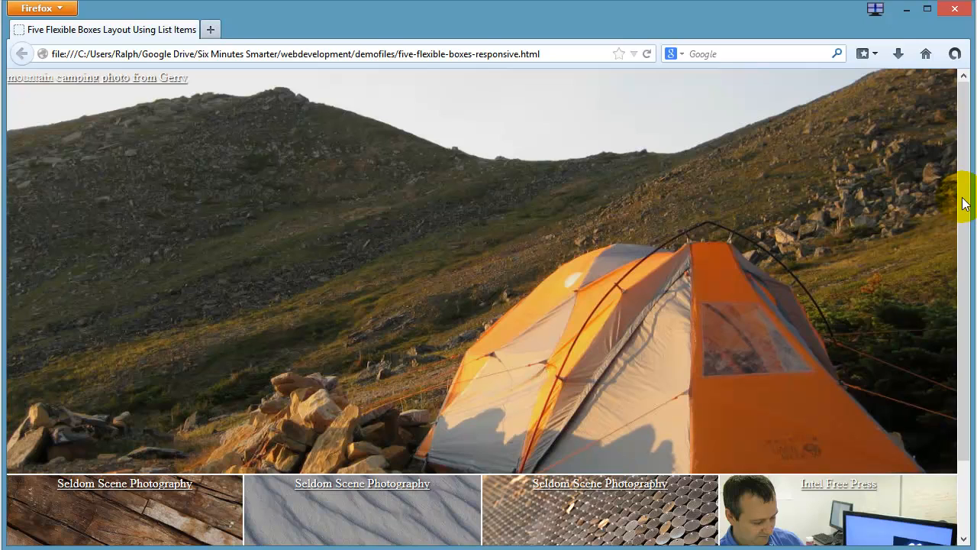
pyautogui.scroll(-3)
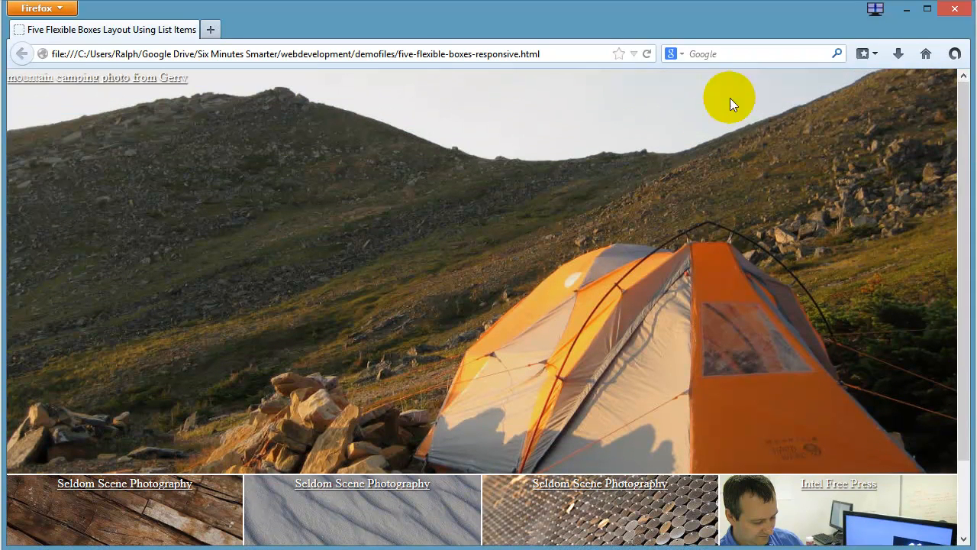
pyautogui.moveTo(504, 204)
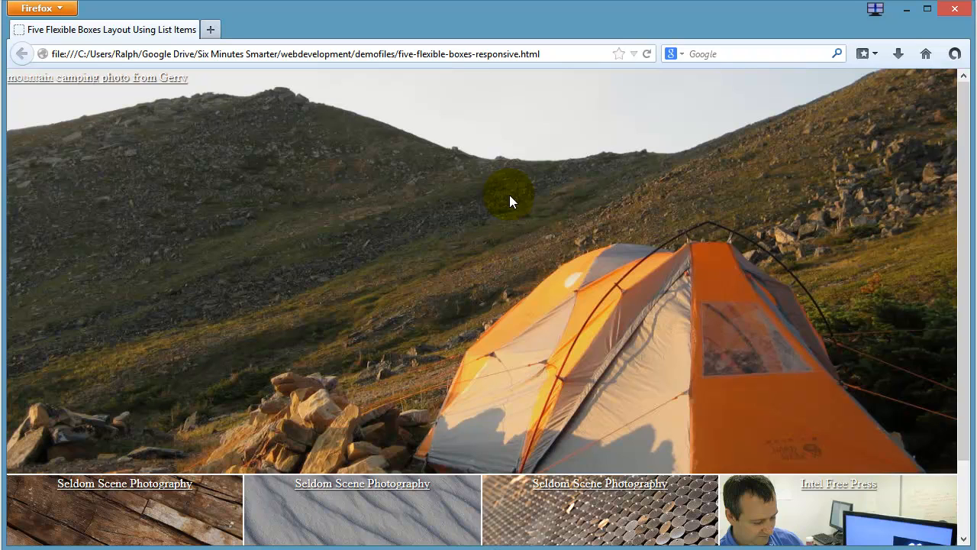
pyautogui.moveTo(931, 170)
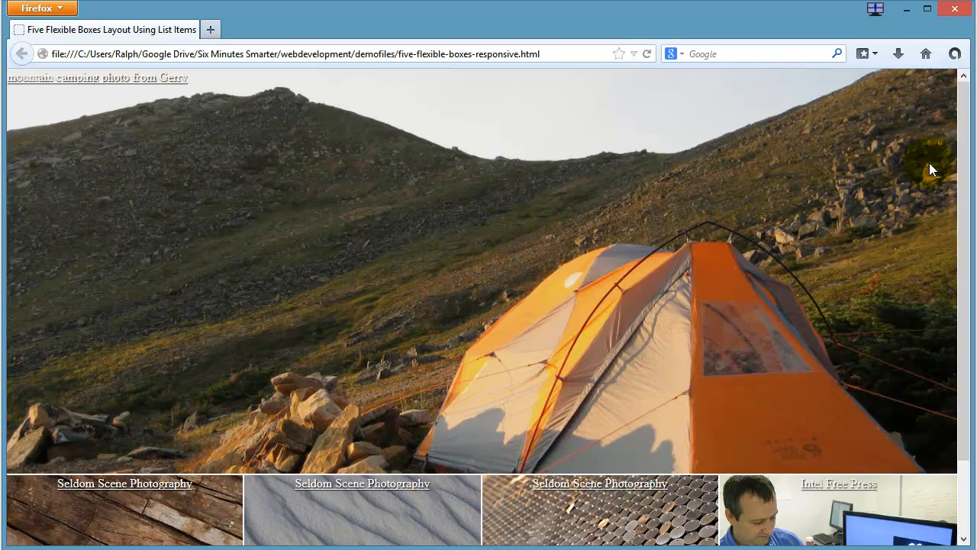
pyautogui.scroll(-3)
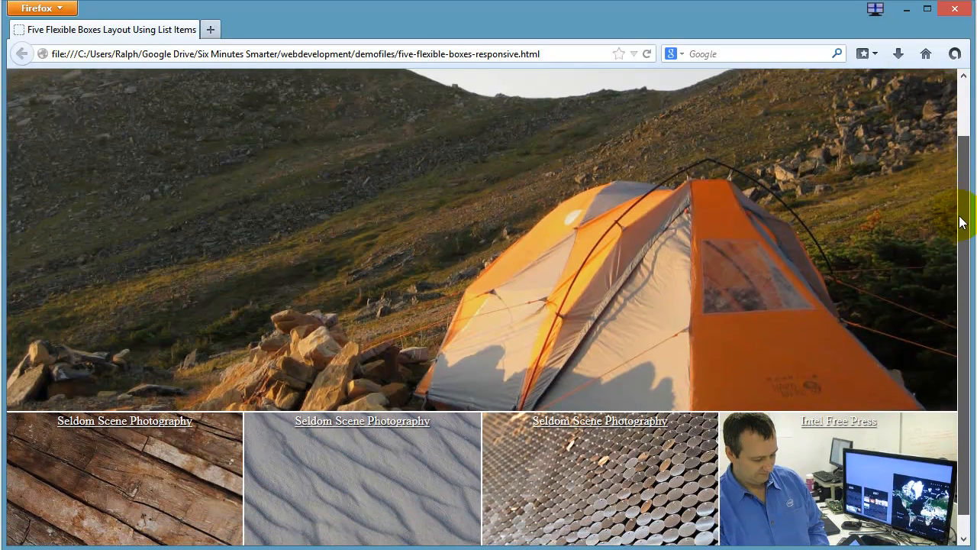
pyautogui.scroll(-3)
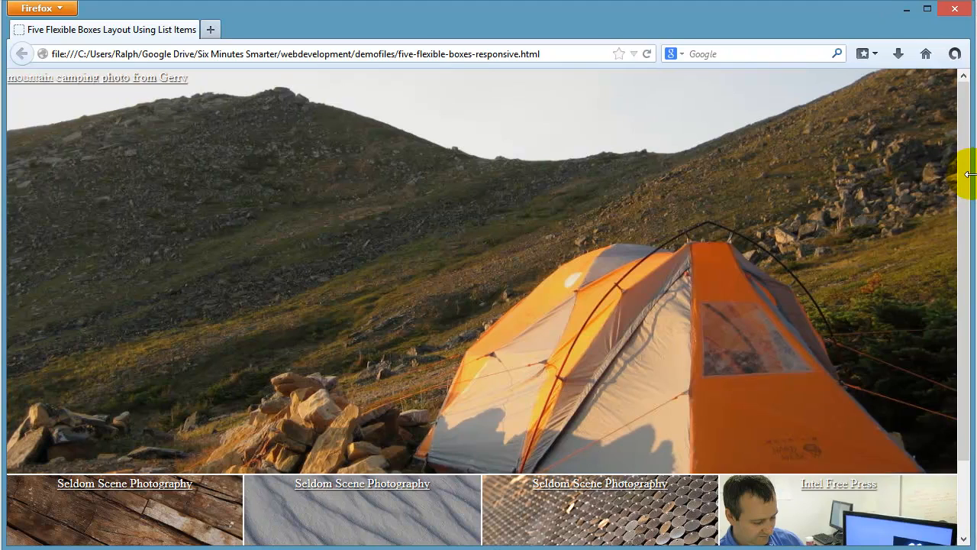
pyautogui.moveTo(974, 176); pyautogui.dragTo(924, 177)
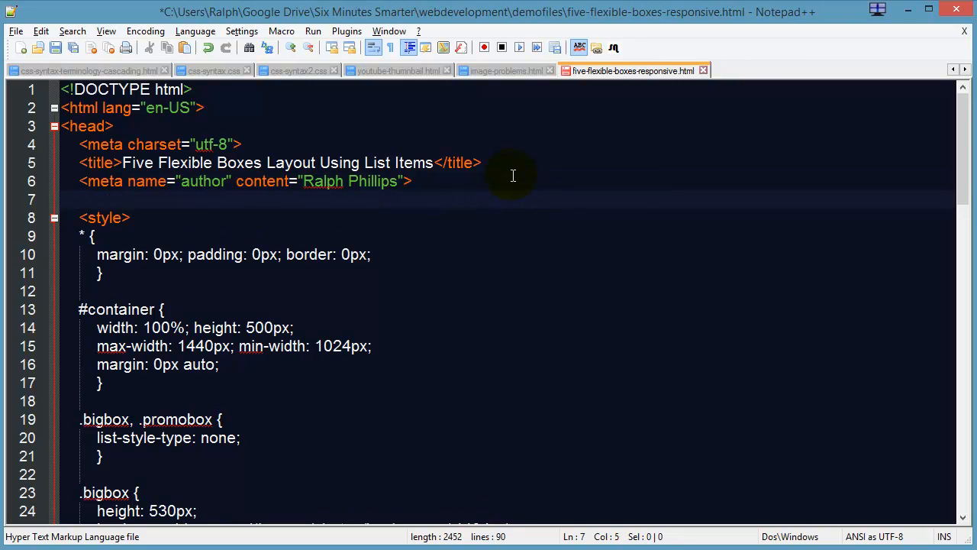
# Type <meta name="viewport" content="width=device-width"> below the author meta tag
pyautogui.write('<meta')
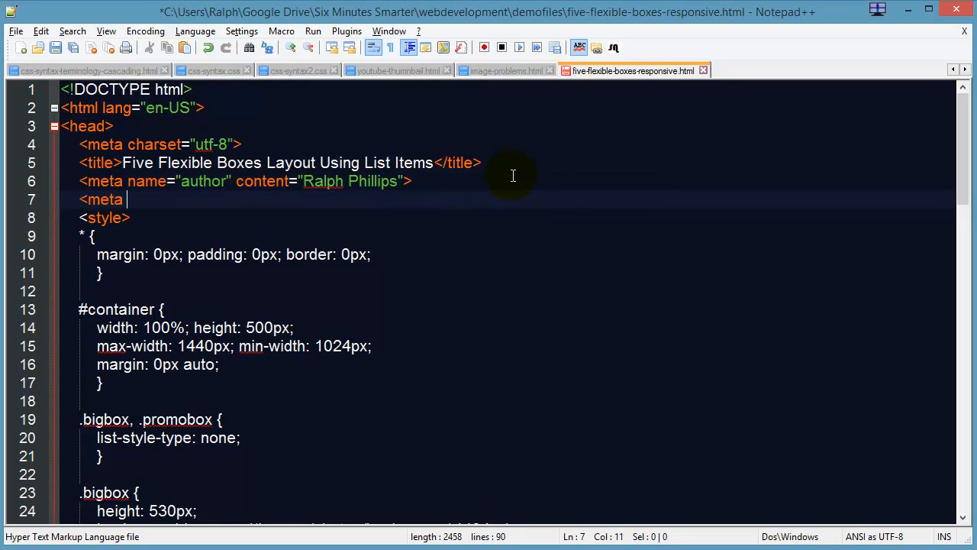
pyautogui.write('name')
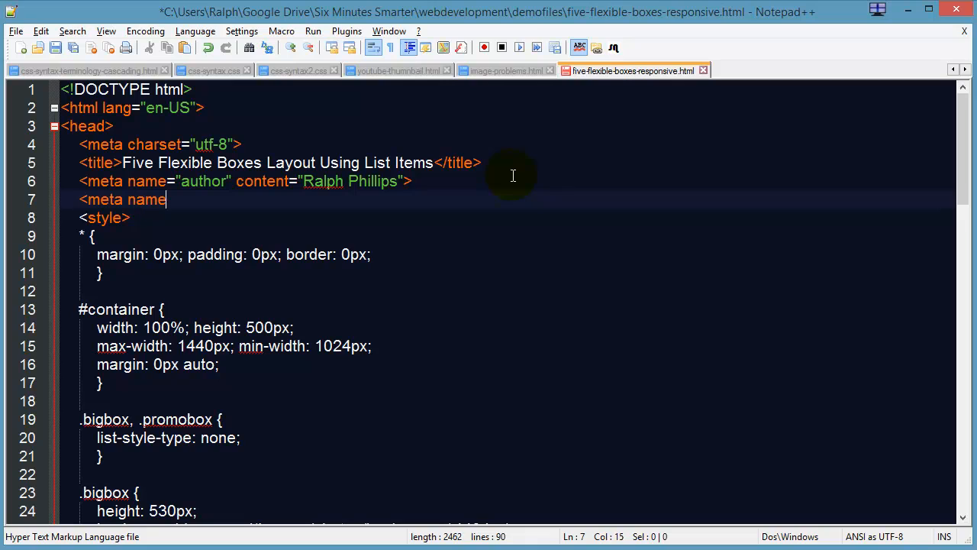
pyautogui.write('="viewport')
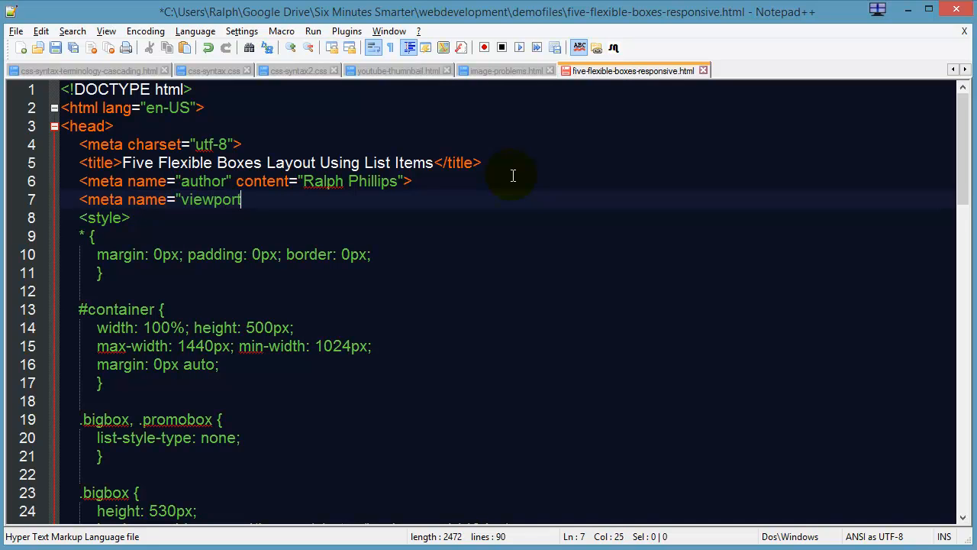
pyautogui.write('" content=')
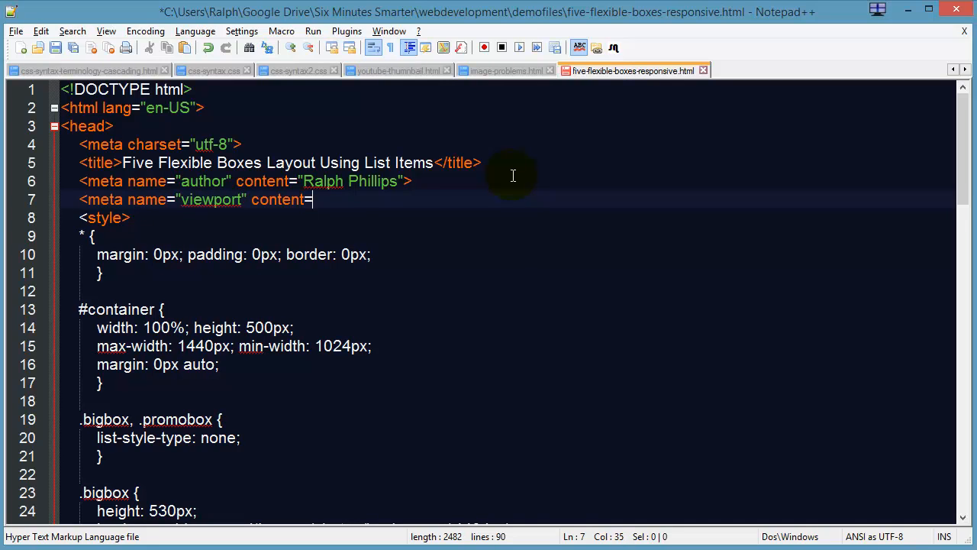
pyautogui.write('"widt')
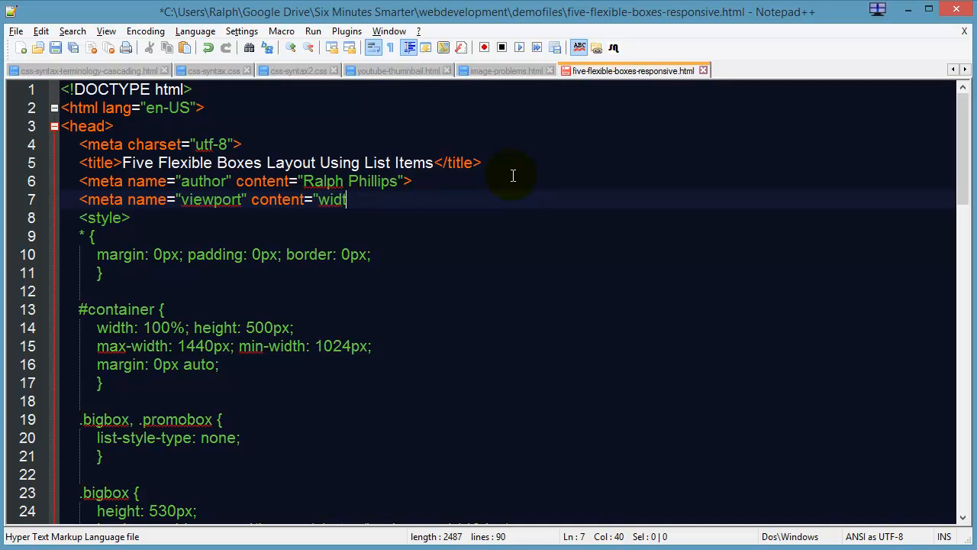
pyautogui.write('h=')
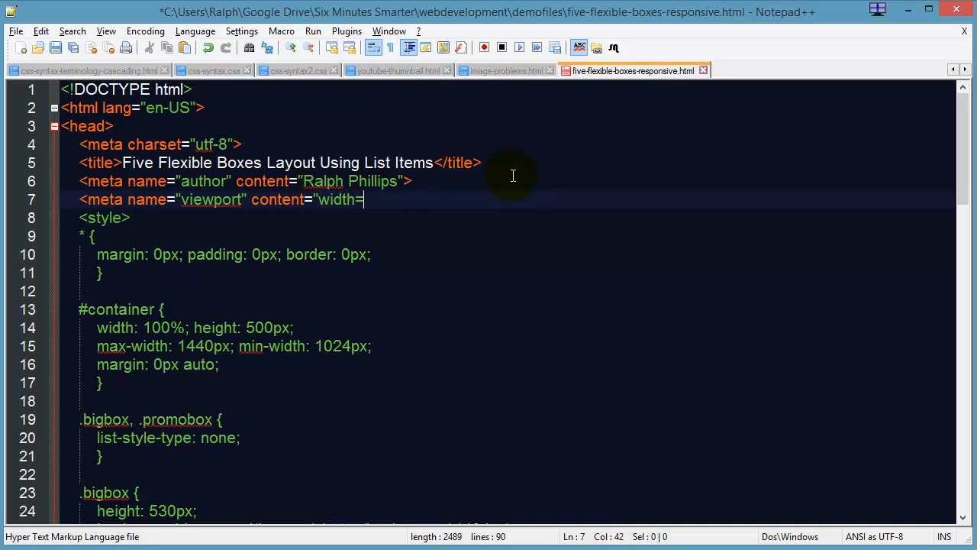
pyautogui.write('device-wid')
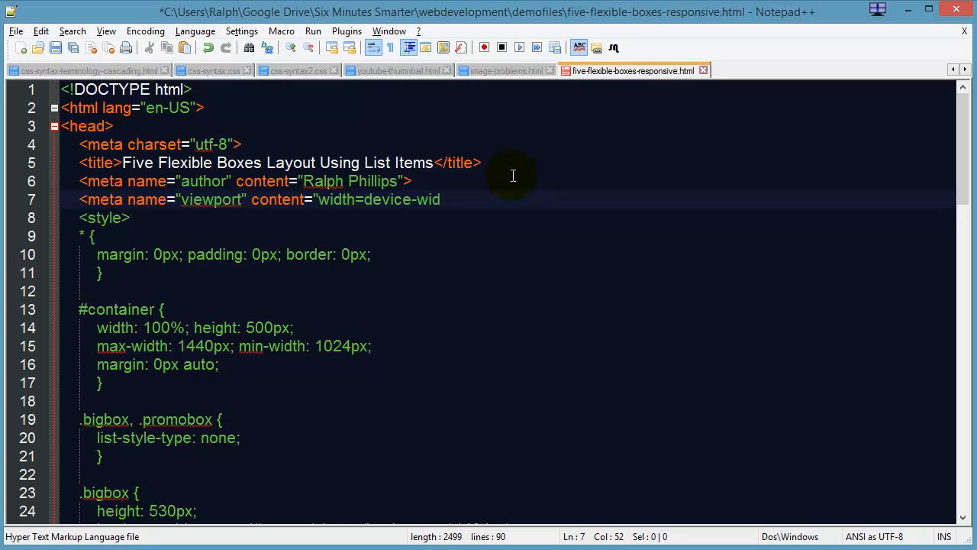
pyautogui.write('th')
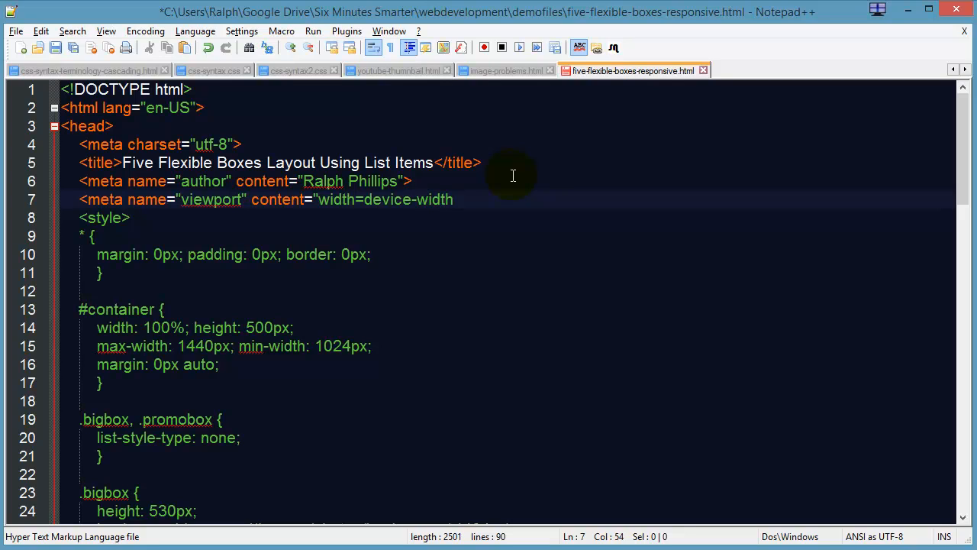
pyautogui.write('"')
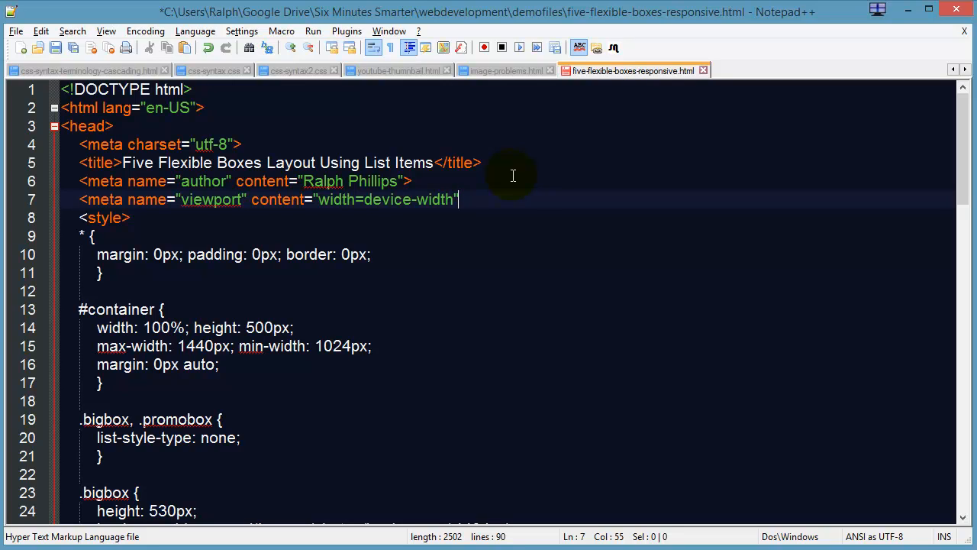
pyautogui.write('>')
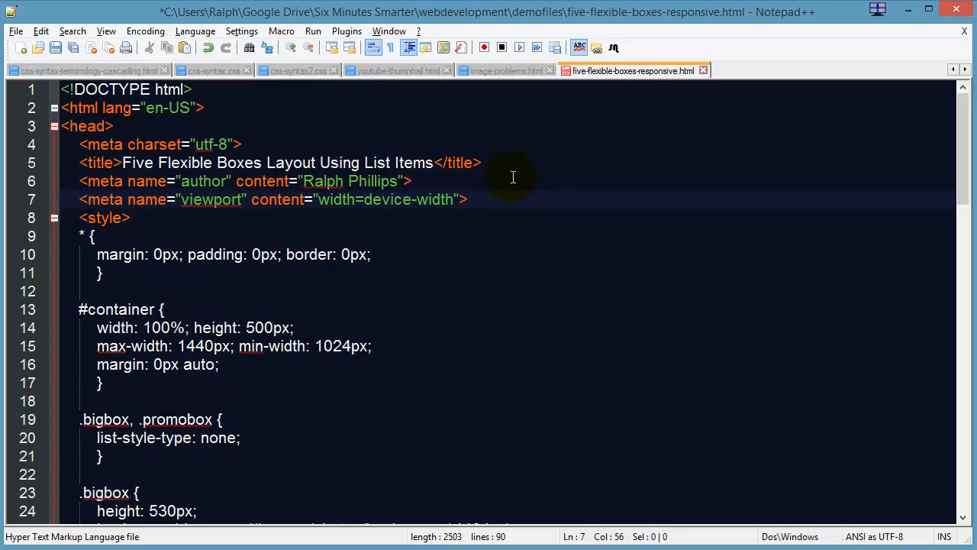
pyautogui.moveTo(513, 188)
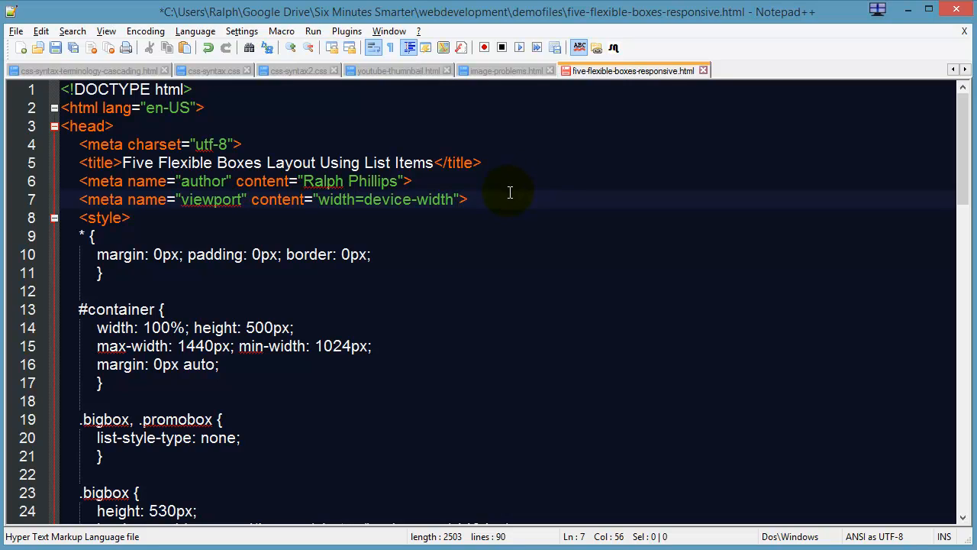
pyautogui.moveTo(451, 207)
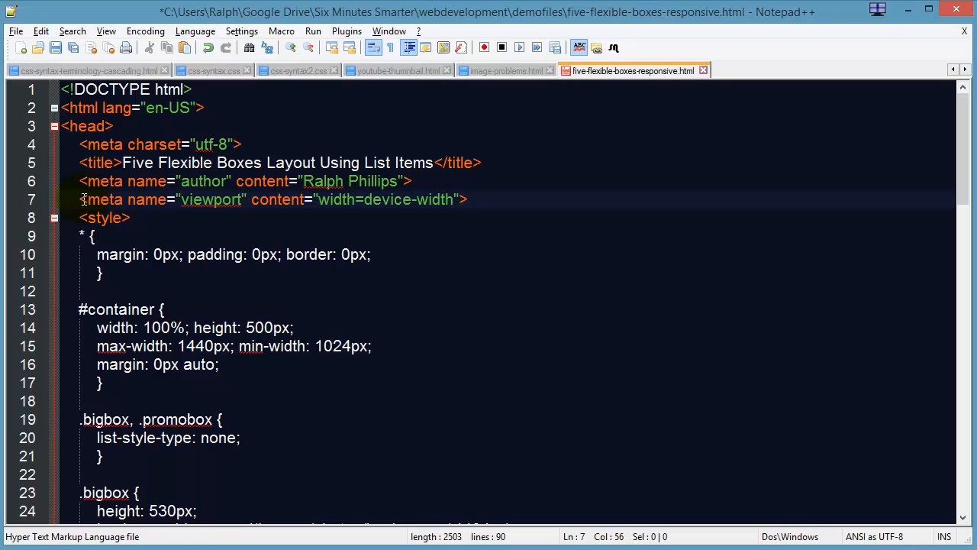
# Save the page and scroll to the end of the style block after the link-credits rule
pyautogui.press('ctrl+s')
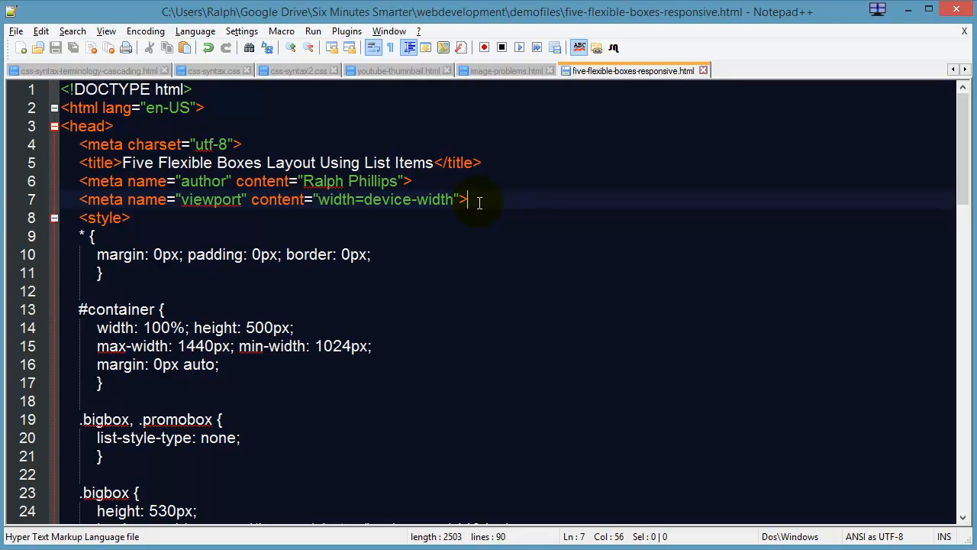
pyautogui.moveTo(472, 203)
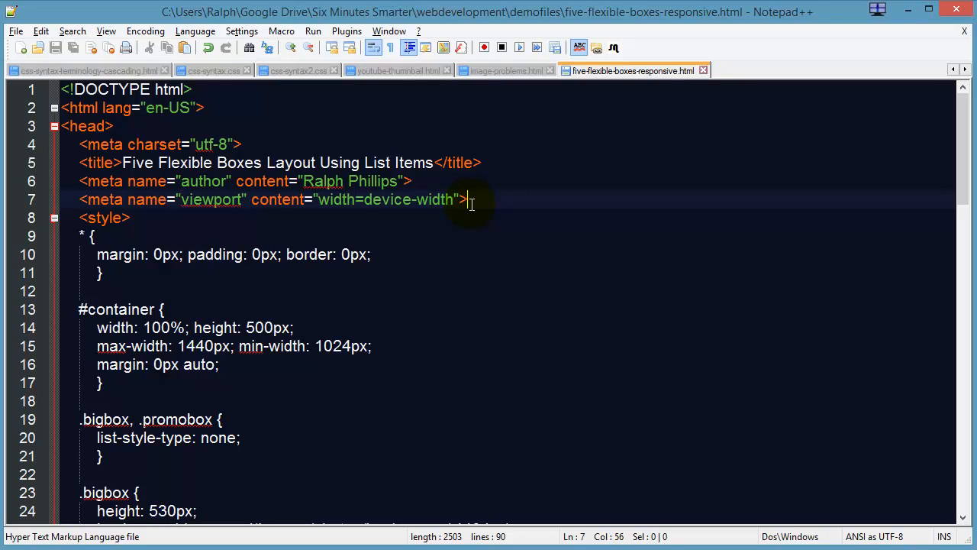
pyautogui.click(439, 309)
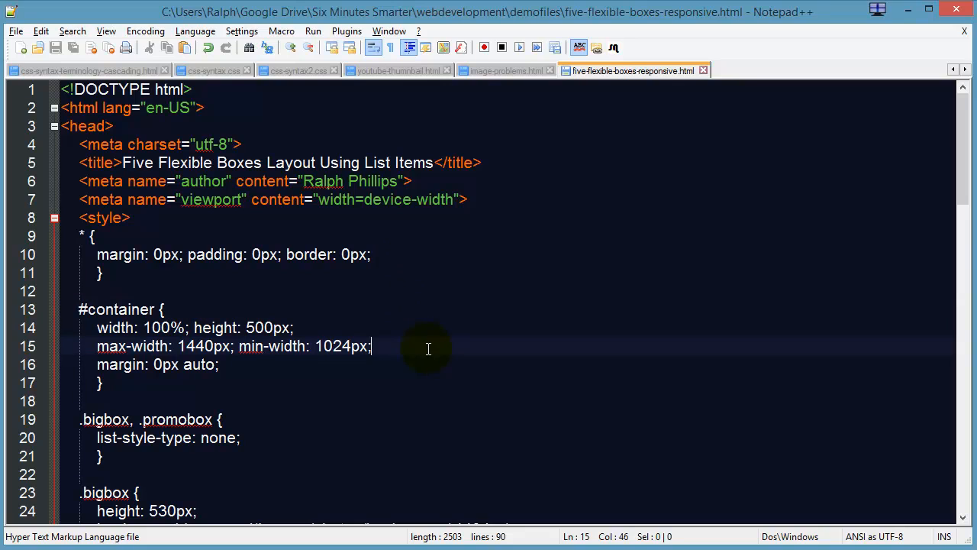
pyautogui.moveTo(403, 374)
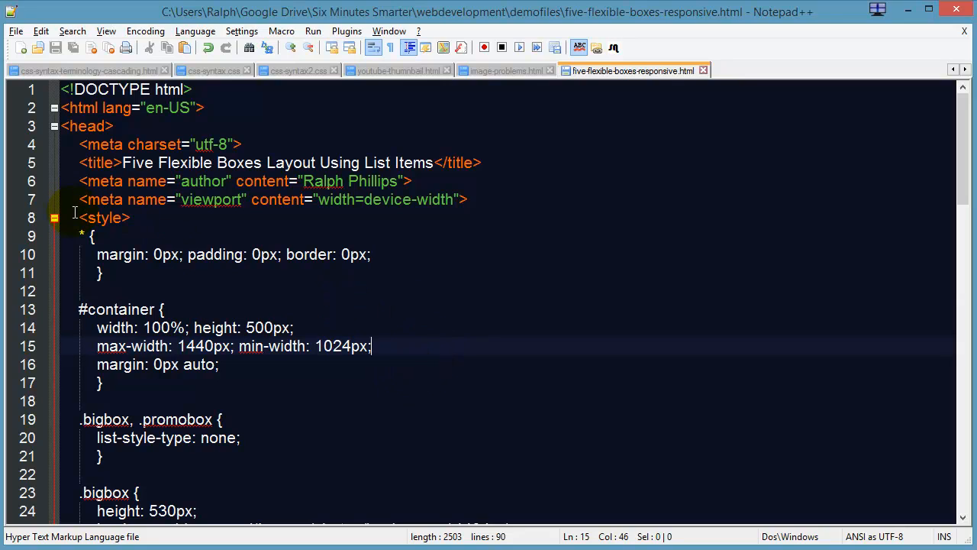
pyautogui.scroll(-3)
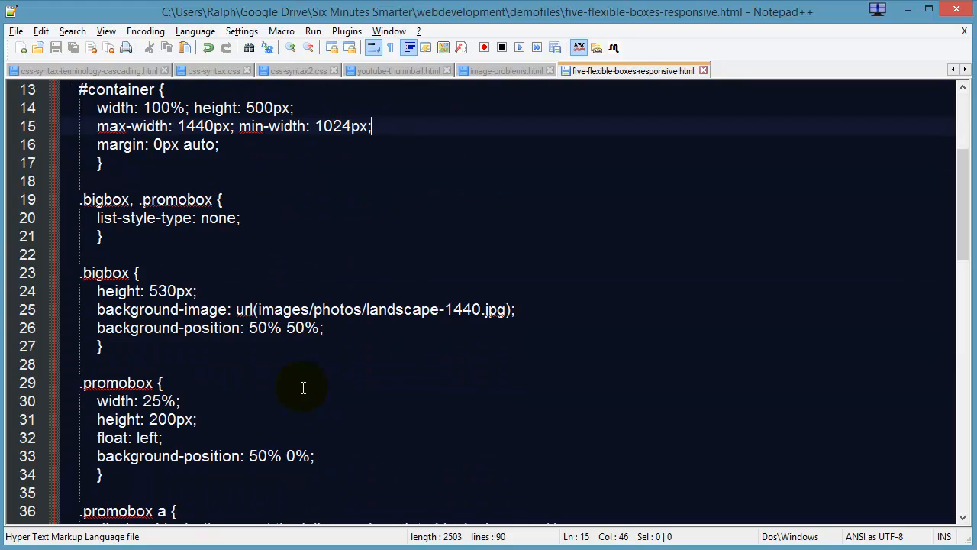
pyautogui.scroll(-3)
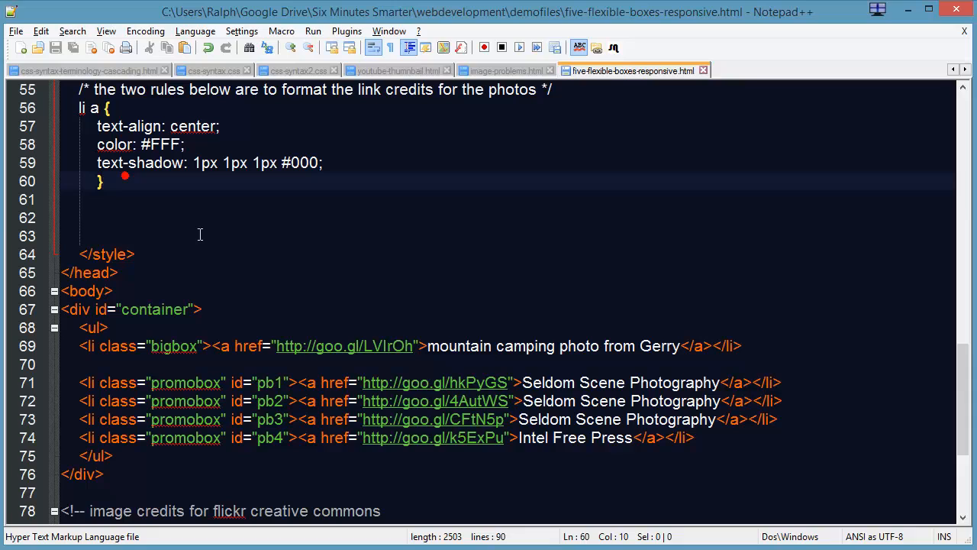
pyautogui.moveTo(201, 235)
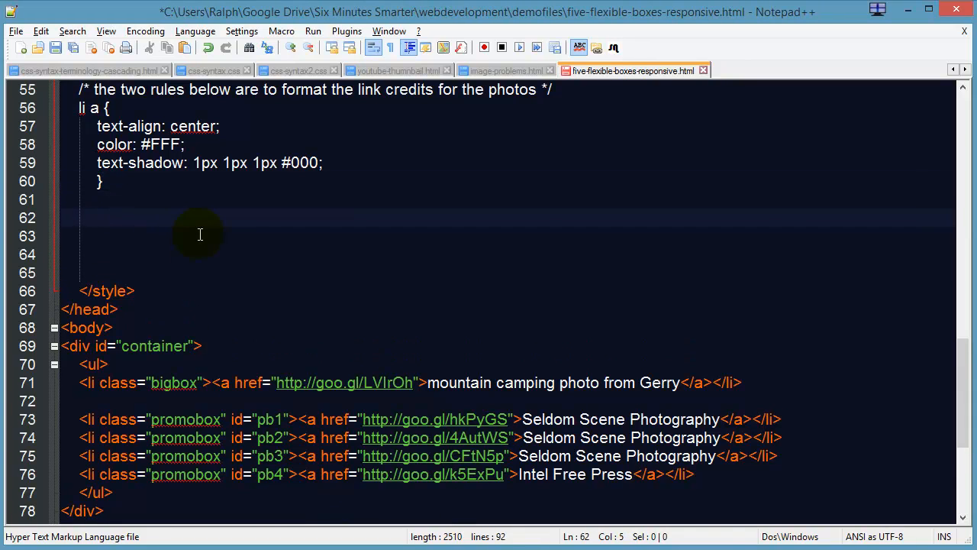
# Add the comment /* responsive styling for tablets and large phones */ above </style>
pyautogui.write('/*')
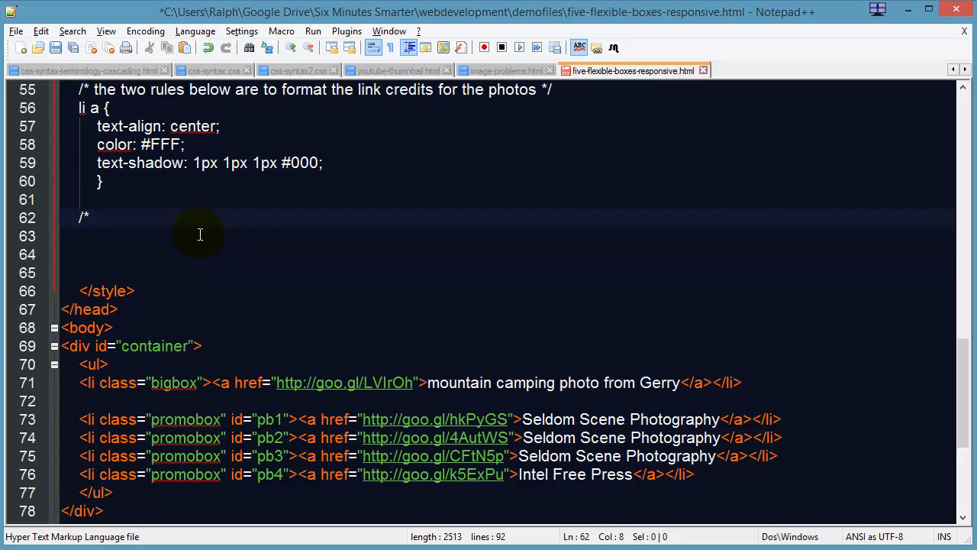
pyautogui.write('responsive s')
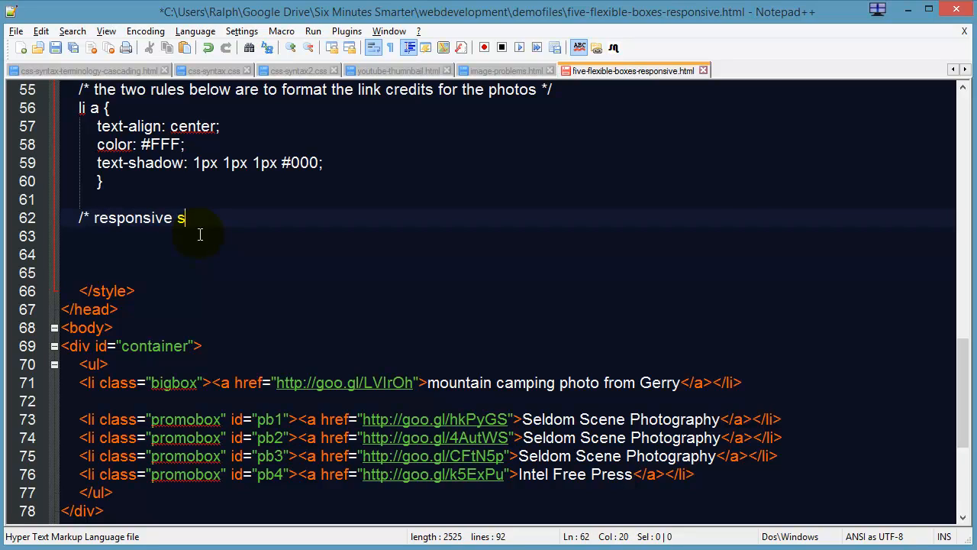
pyautogui.write('tyling for table')
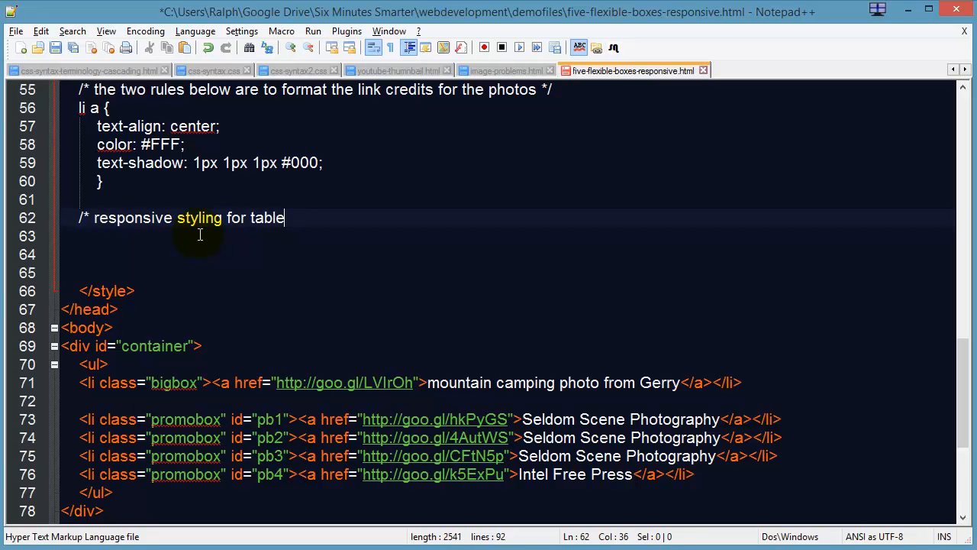
pyautogui.write('ts and large pho')
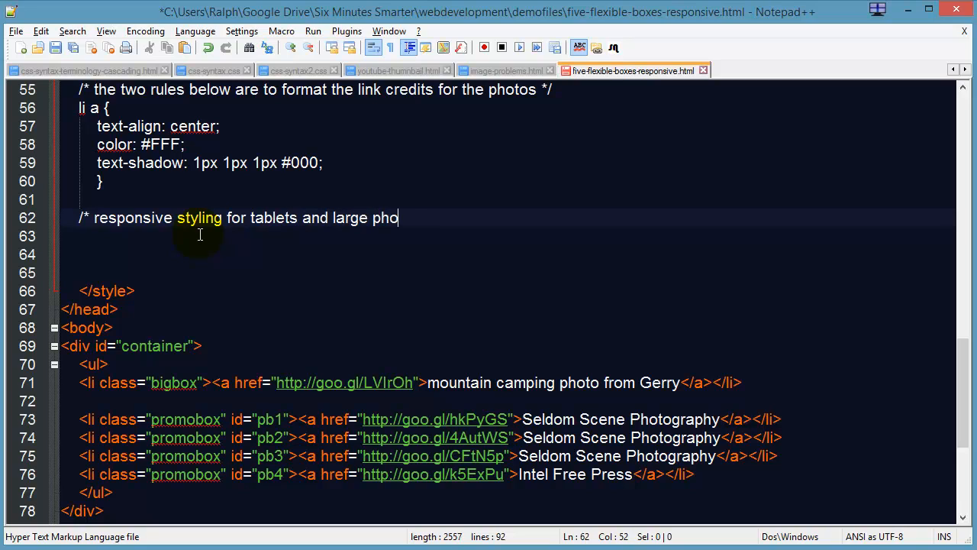
pyautogui.write('nes */')
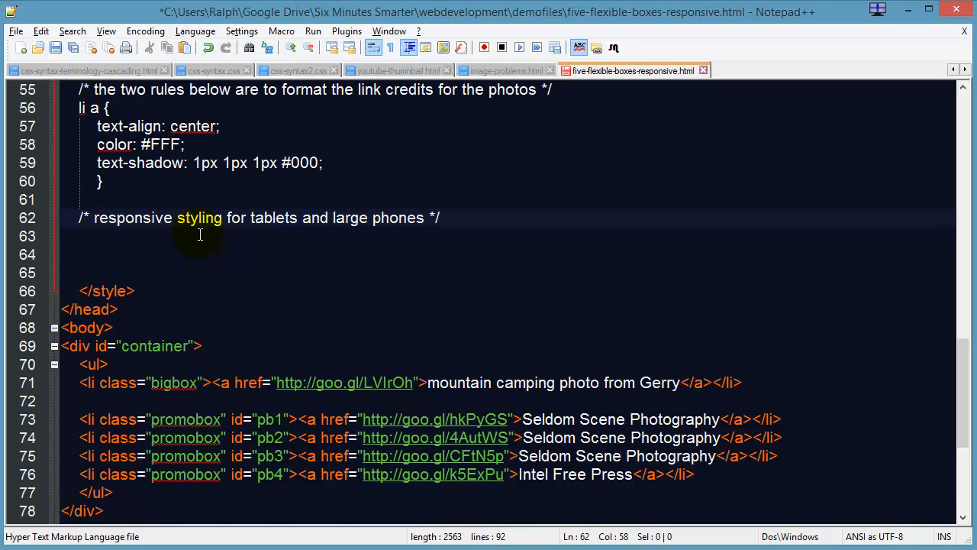
pyautogui.write('@media screen a')
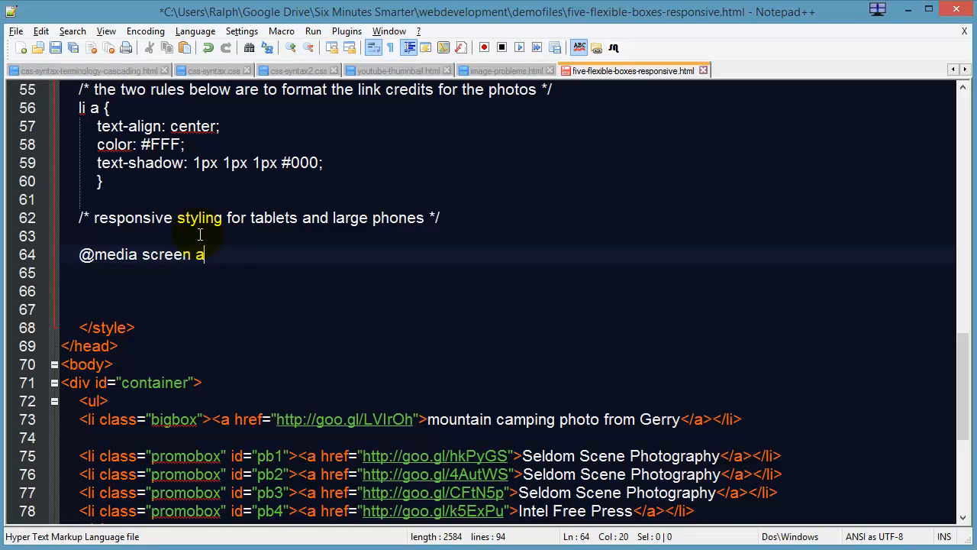
pyautogui.write('nd (max-wi')
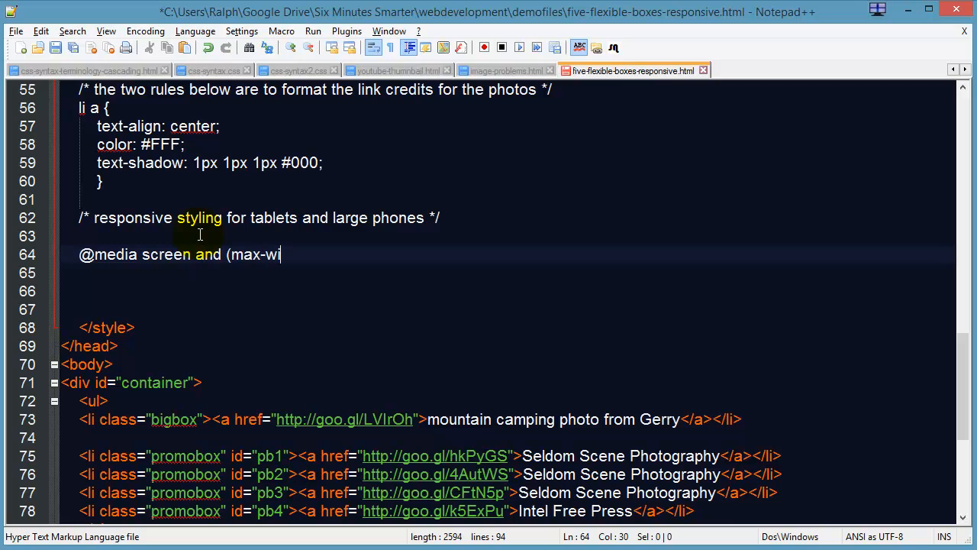
pyautogui.write('dth: 12')
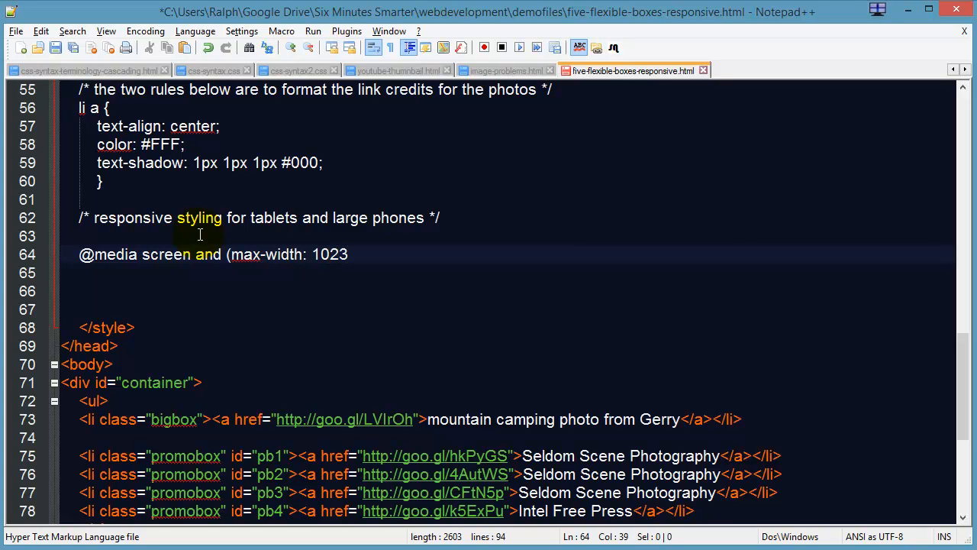
pyautogui.write('px')
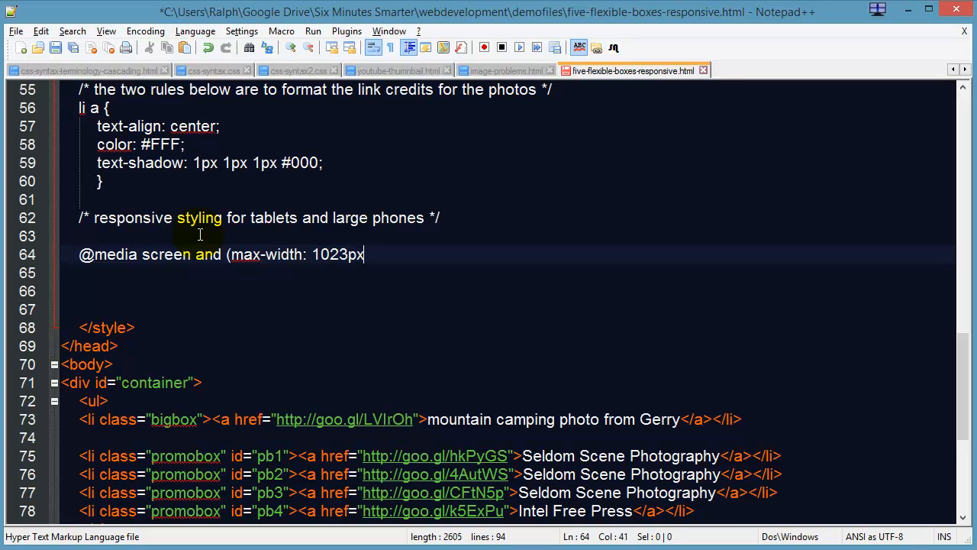
pyautogui.write(') and (mi')
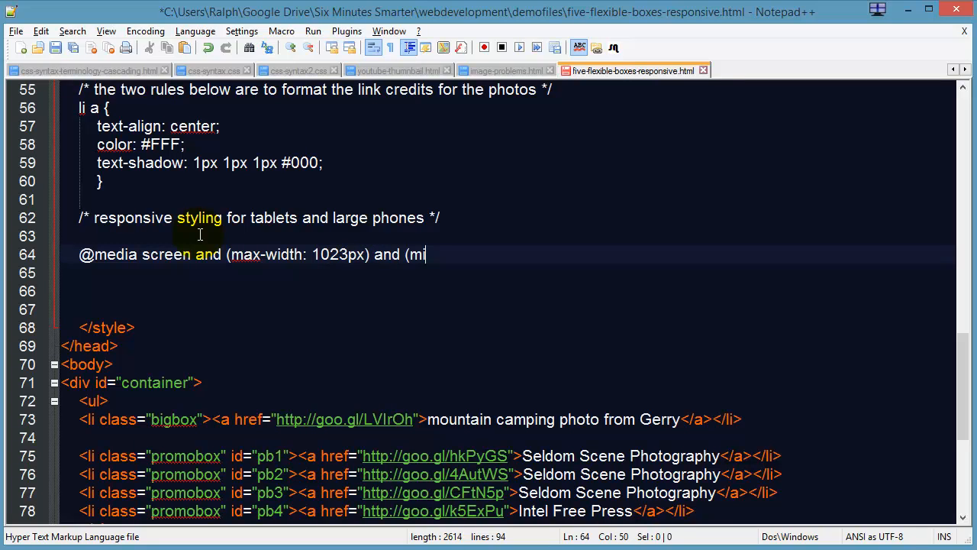
pyautogui.write('n-width')
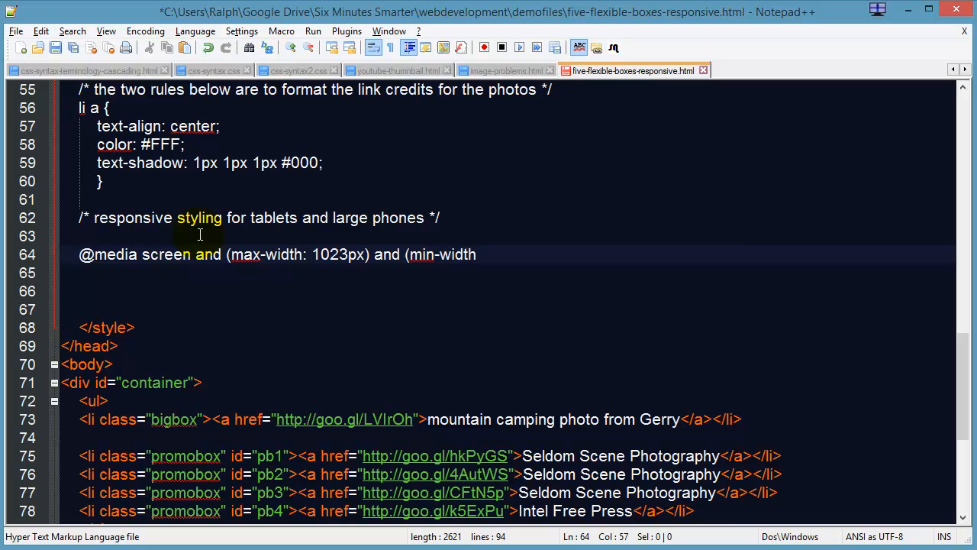
pyautogui.write(': 600px')
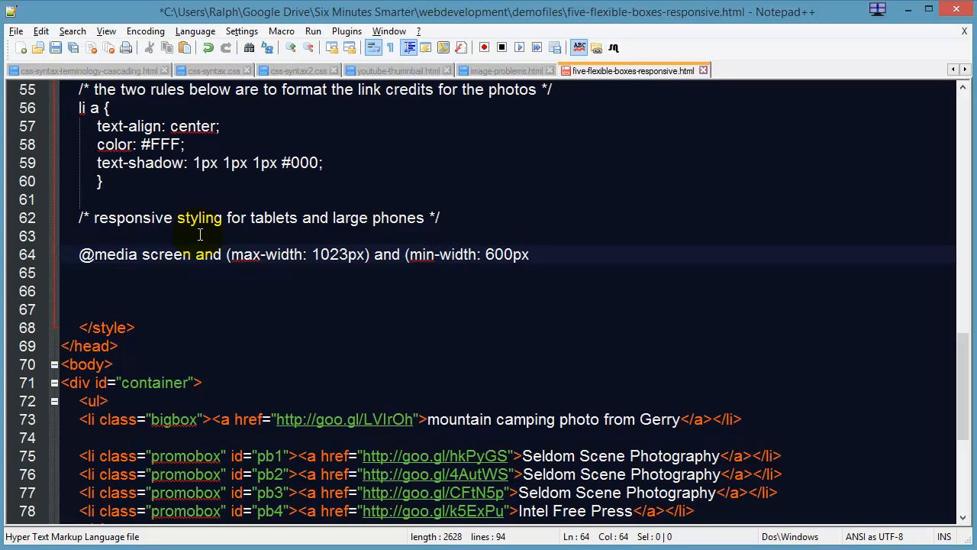
pyautogui.write('{')
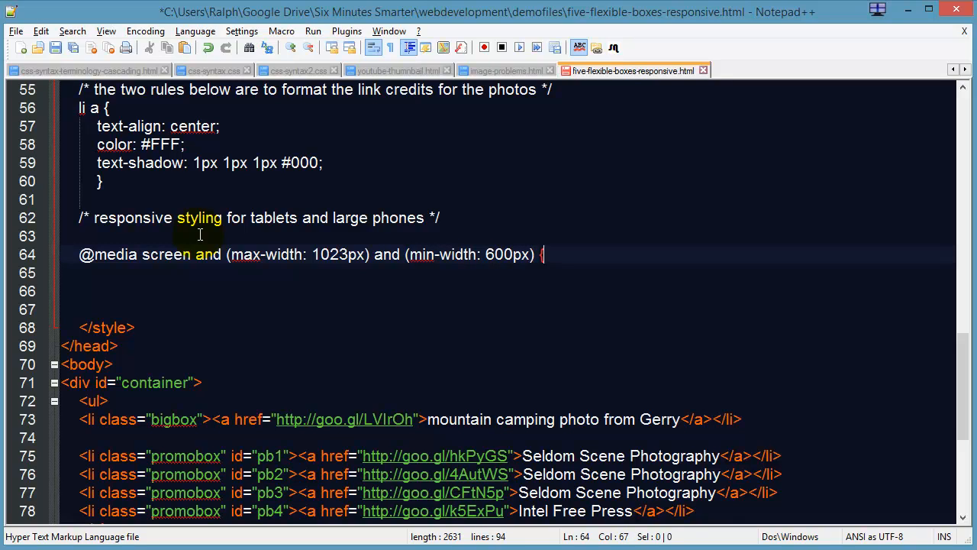
pyautogui.write('}')
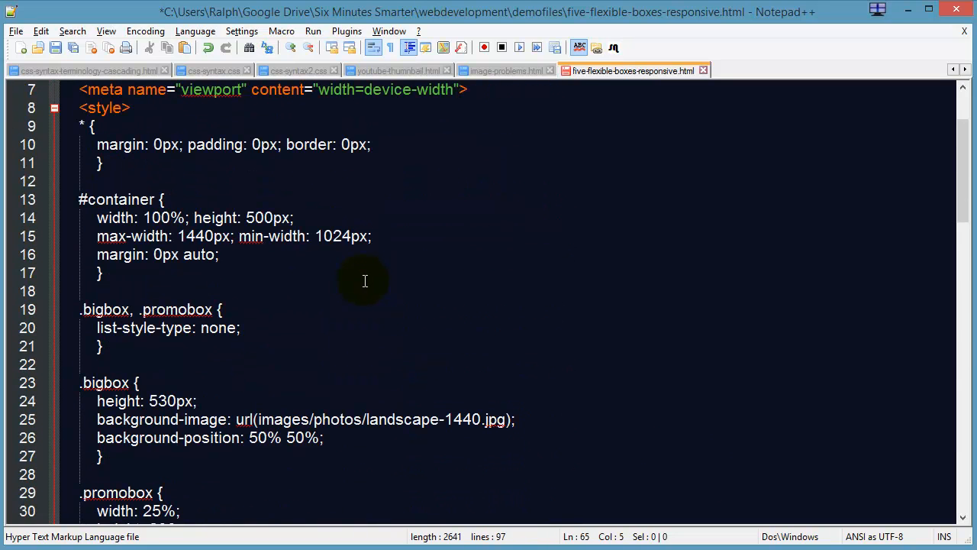
pyautogui.scroll(-3)
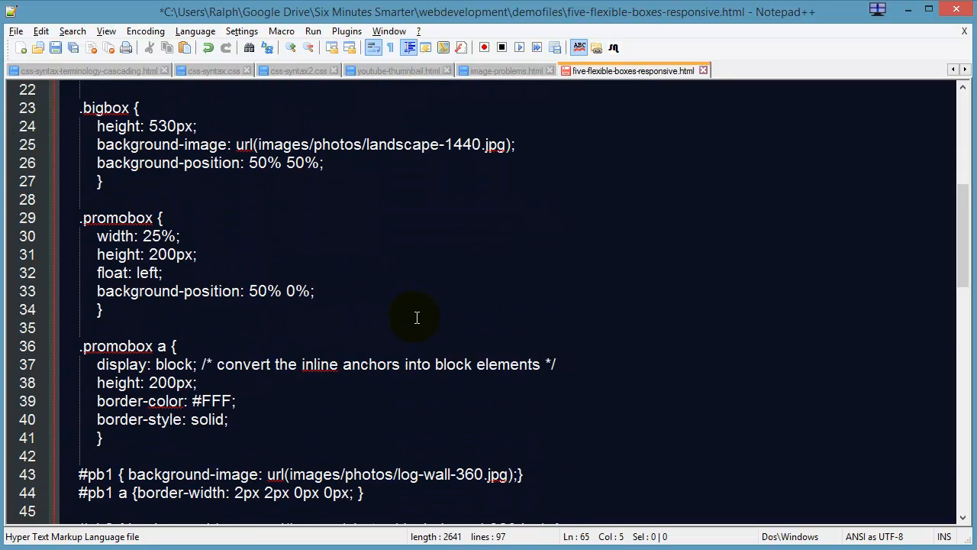
pyautogui.scroll(-3)
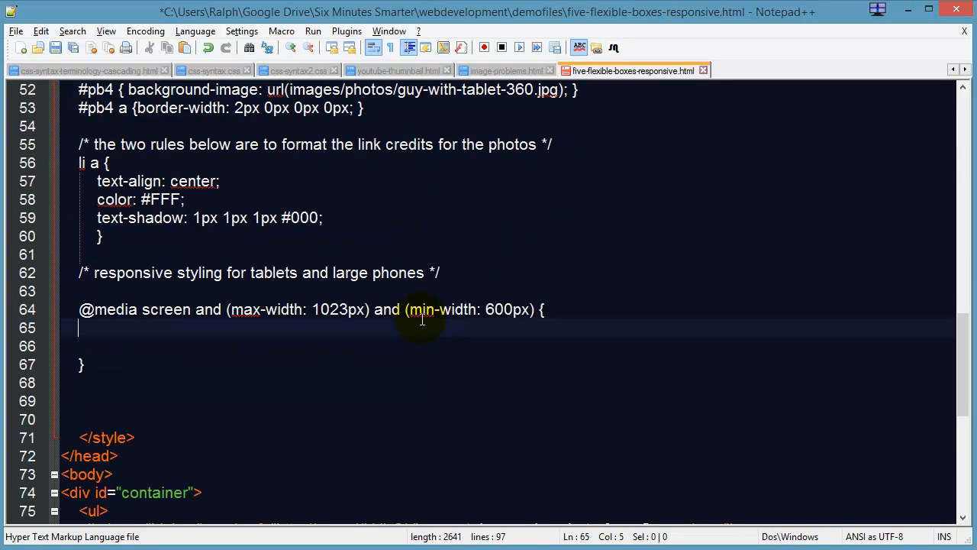
pyautogui.moveTo(141, 342)
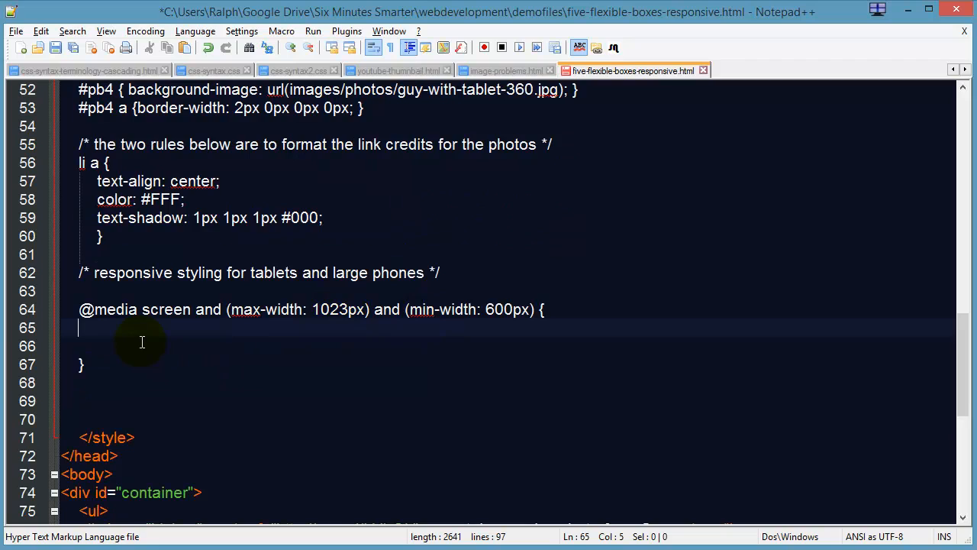
pyautogui.scroll(-3)
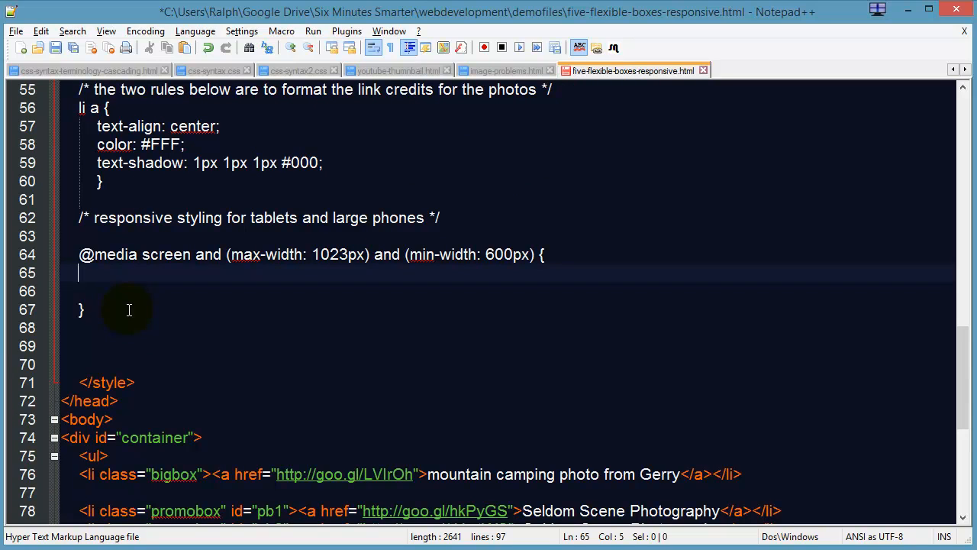
pyautogui.moveTo(164, 284)
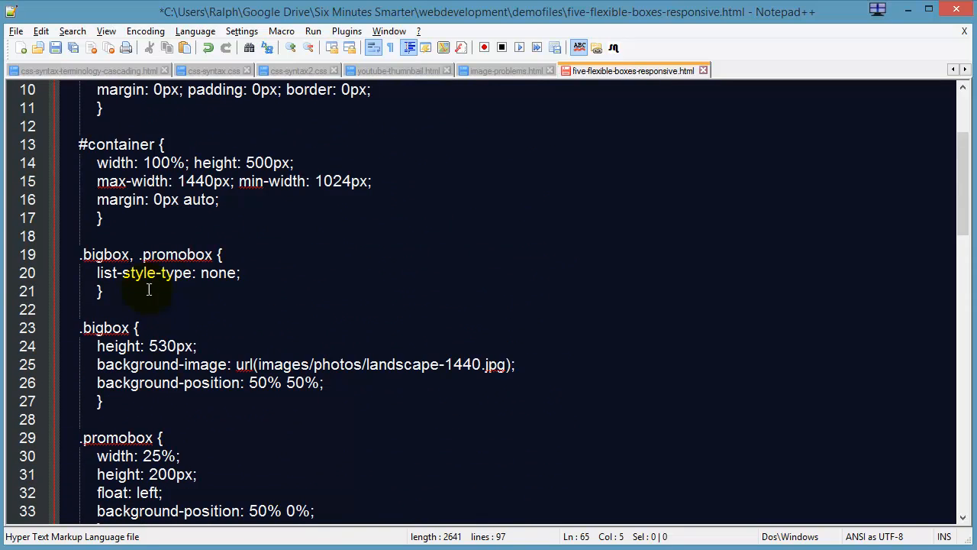
# Select the #container, .bigbox, .promobox and .promobox a rules to copy into the media rule
pyautogui.moveTo(79, 144); pyautogui.dragTo(82, 199)
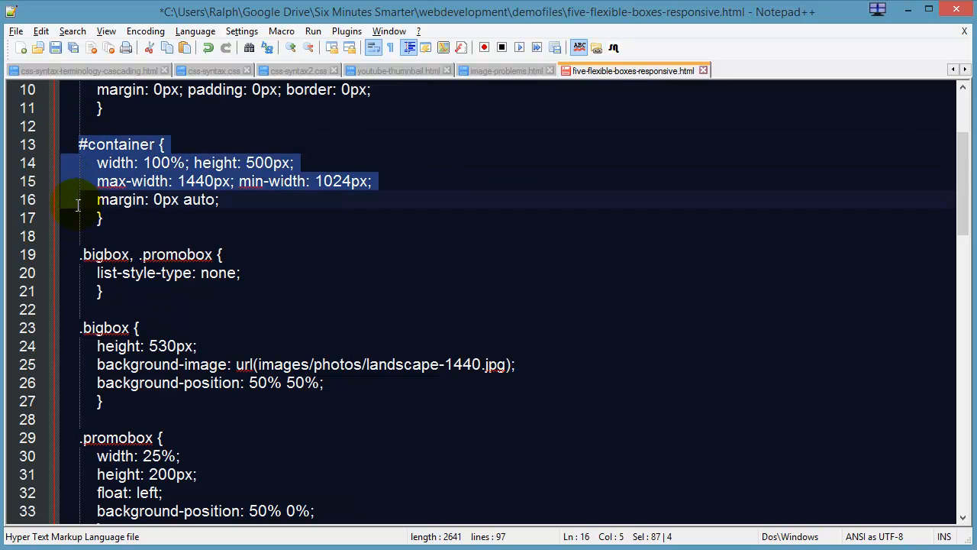
pyautogui.click(107, 254)
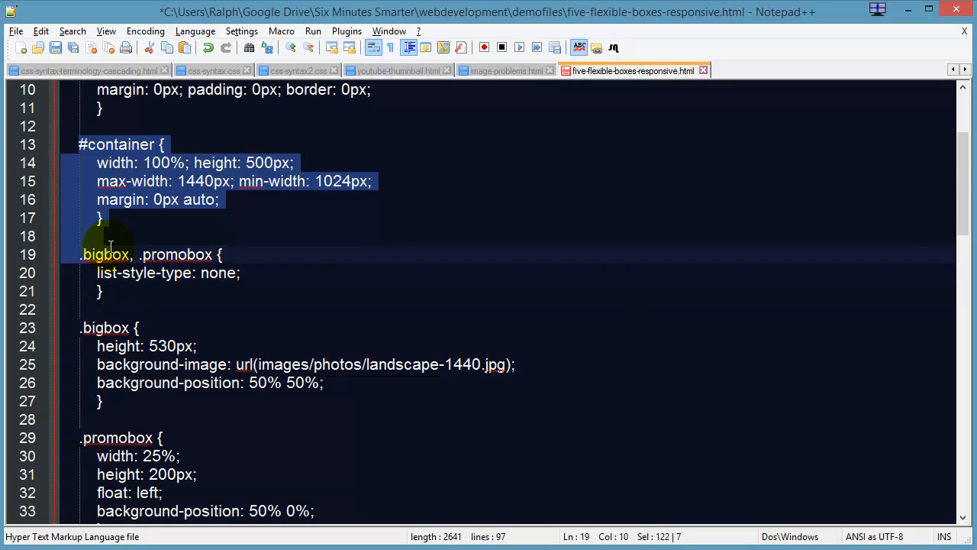
pyautogui.scroll(-3)
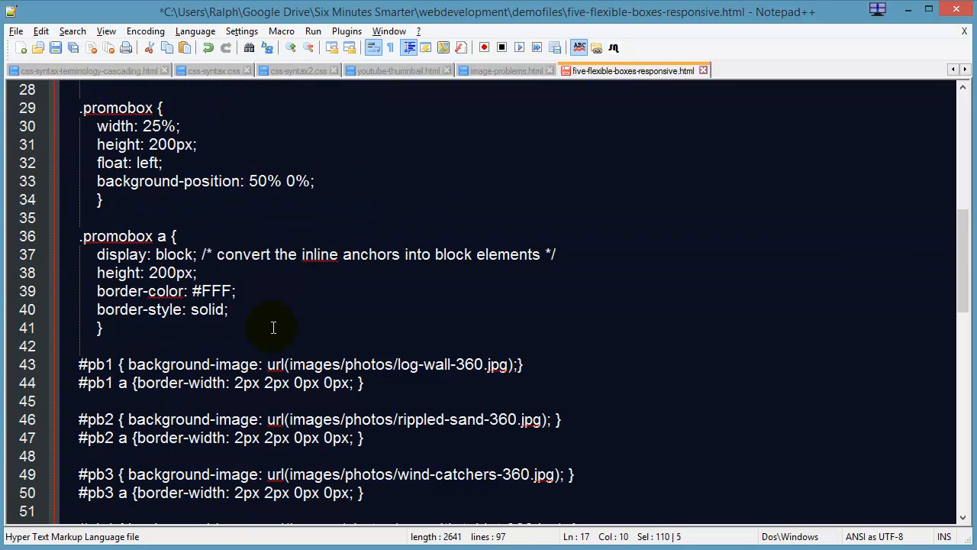
pyautogui.scroll(-3)
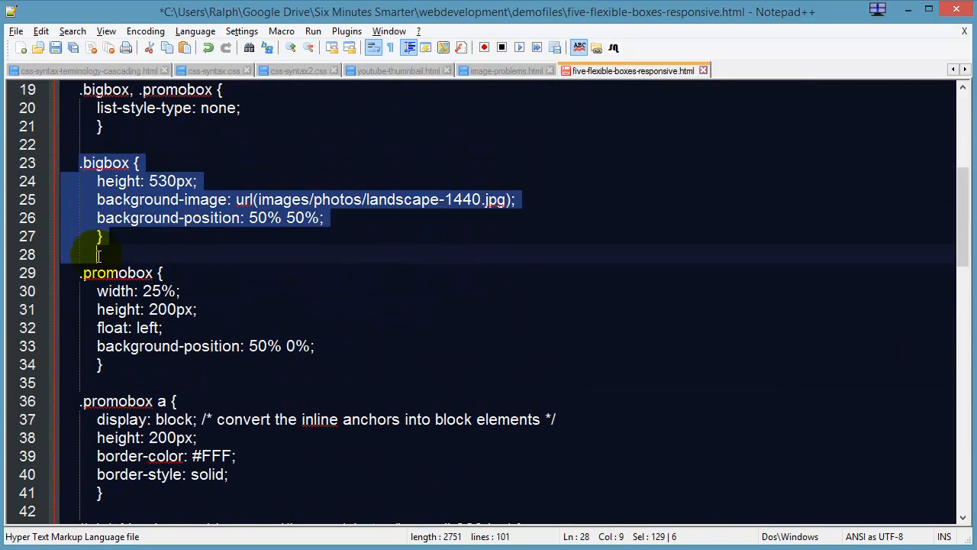
pyautogui.moveTo(98, 254); pyautogui.dragTo(98, 364)
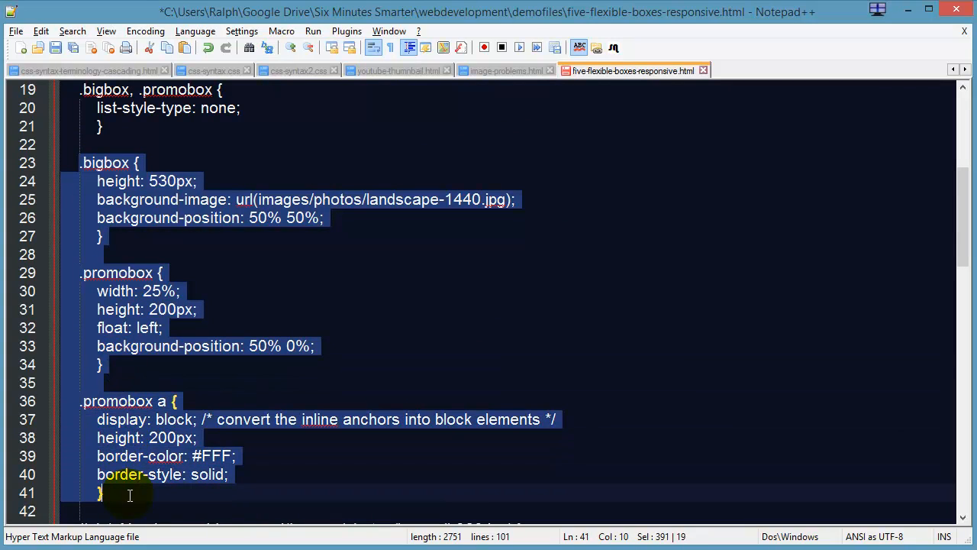
pyautogui.scroll(-3)
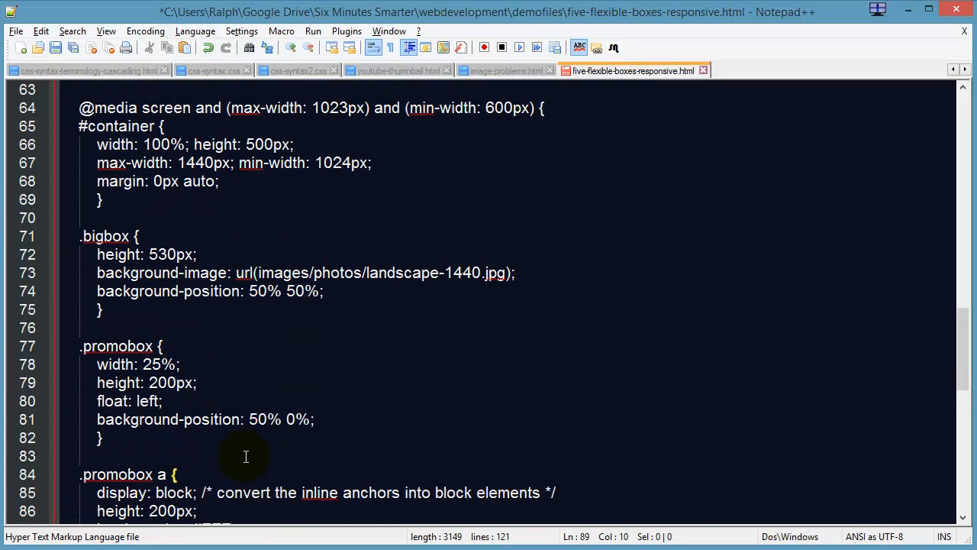
pyautogui.moveTo(514, 427)
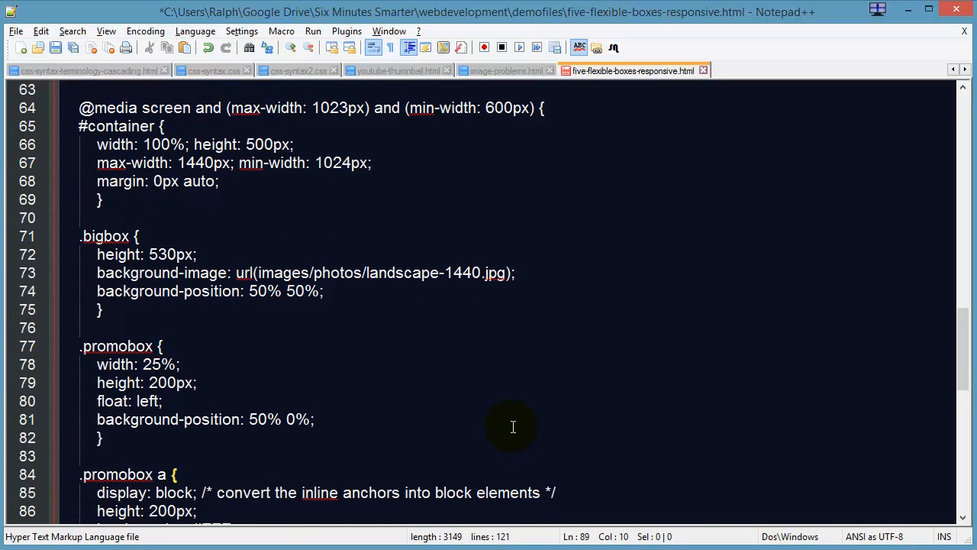
pyautogui.moveTo(444, 358)
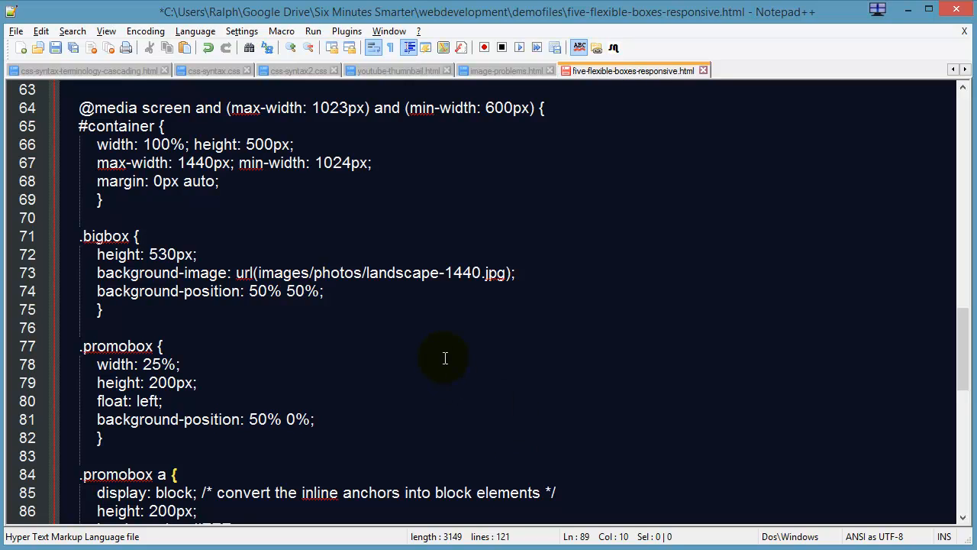
pyautogui.moveTo(429, 355)
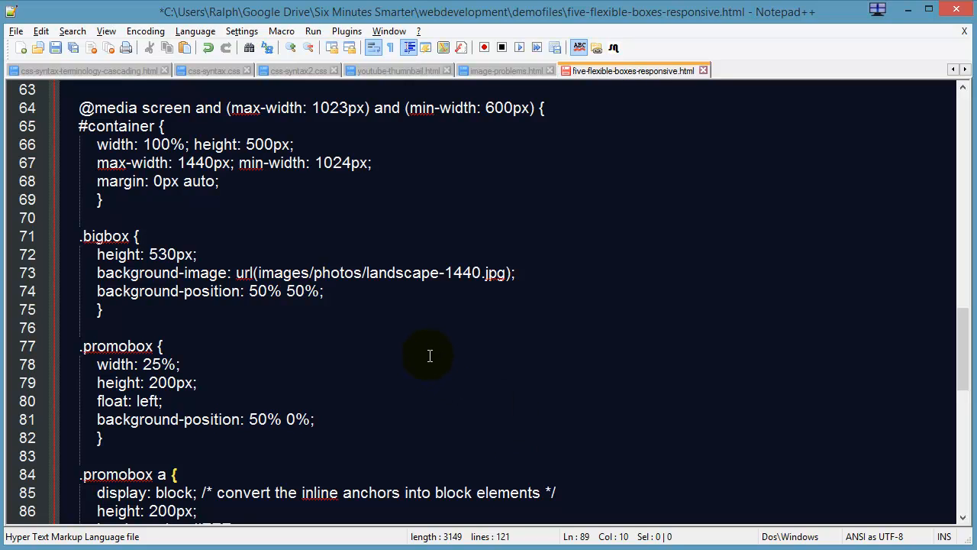
pyautogui.moveTo(391, 435)
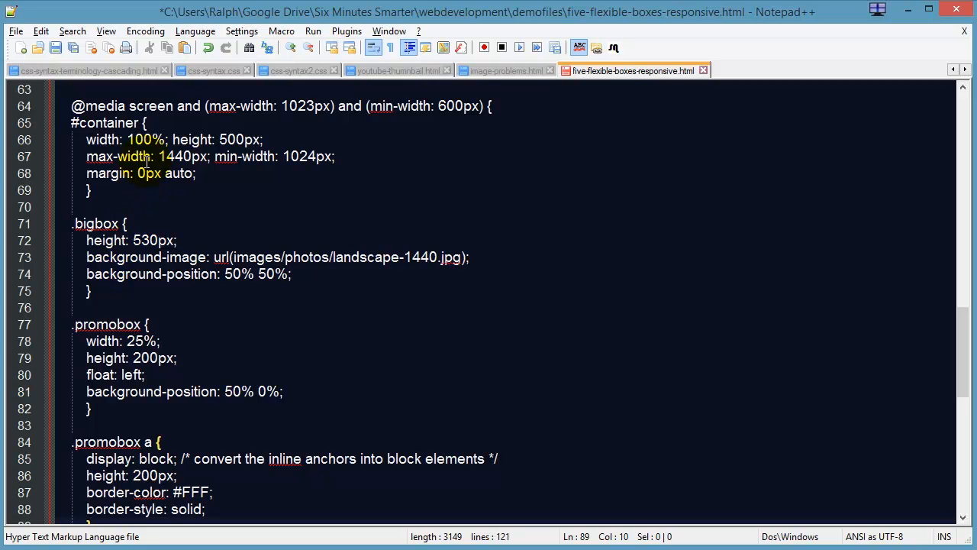
# Set the container width limits, then give .bigbox background-size: 100% and background-repeat: no-repeat
pyautogui.doubleClick(175, 157)
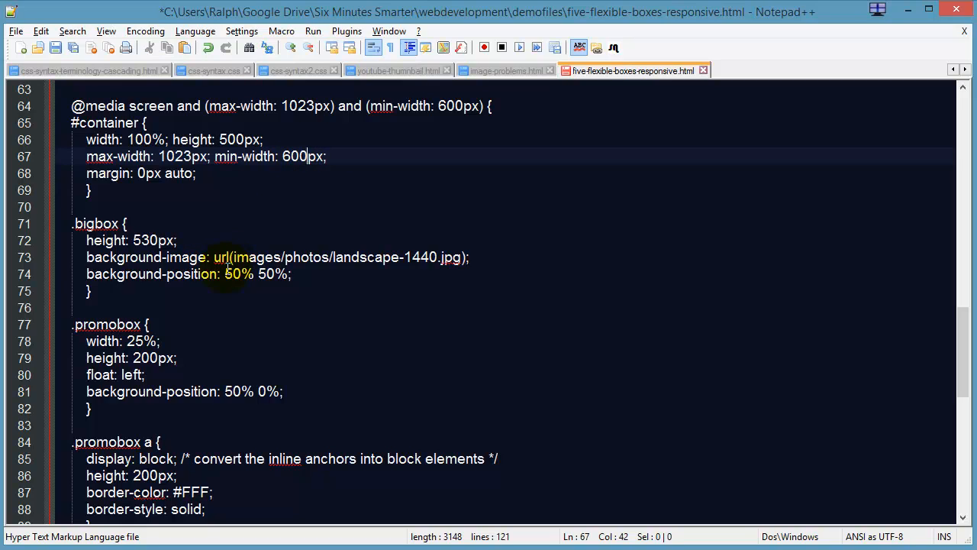
pyautogui.click(309, 274)
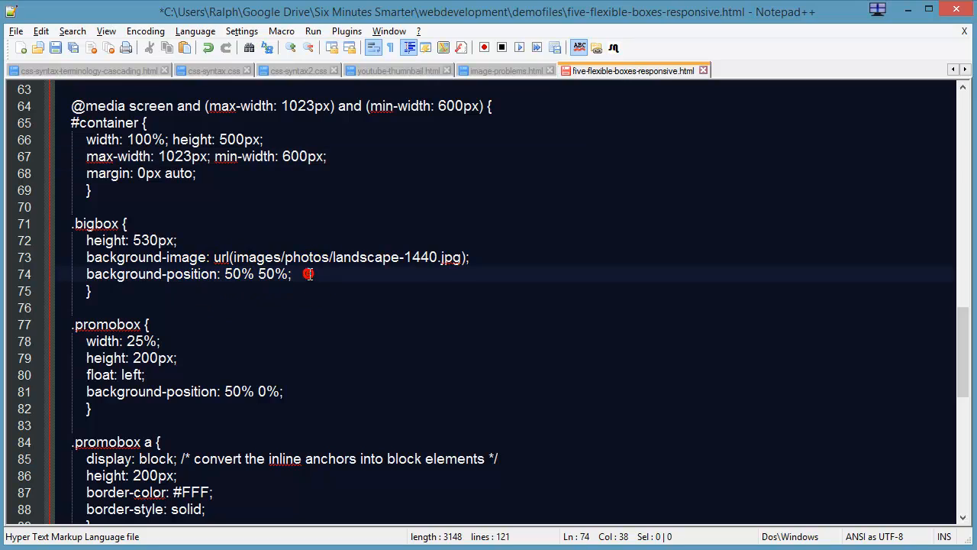
pyautogui.press('Enter')
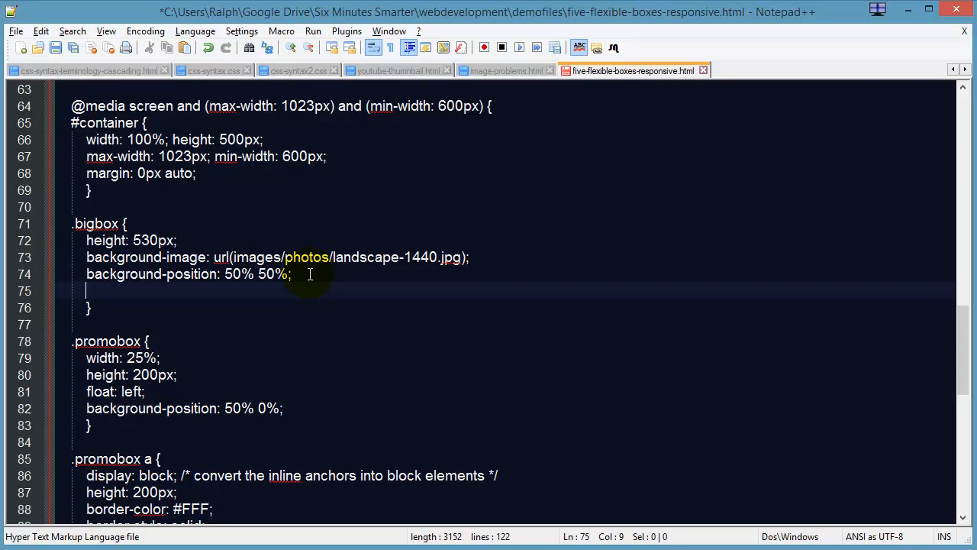
pyautogui.write('background-si')
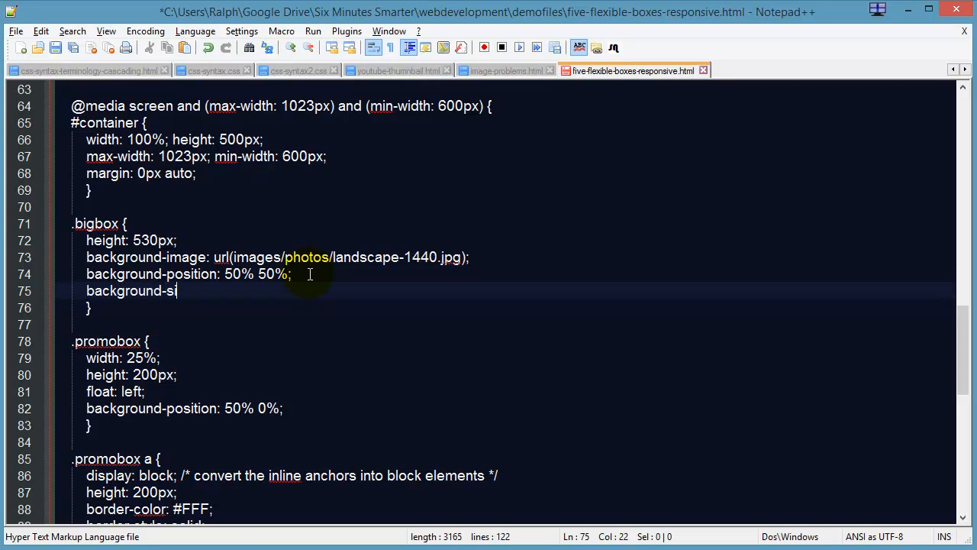
pyautogui.write('ze: 1100')
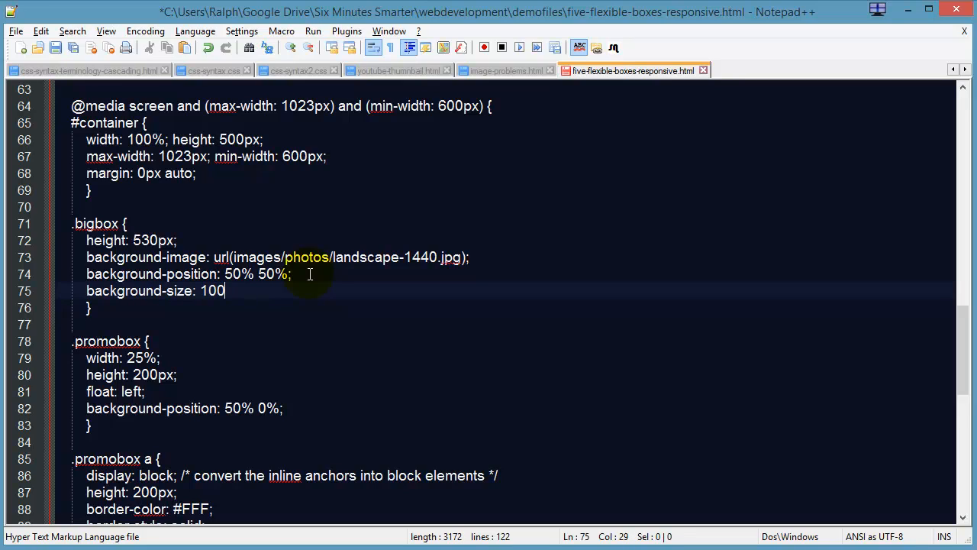
pyautogui.write('%;')
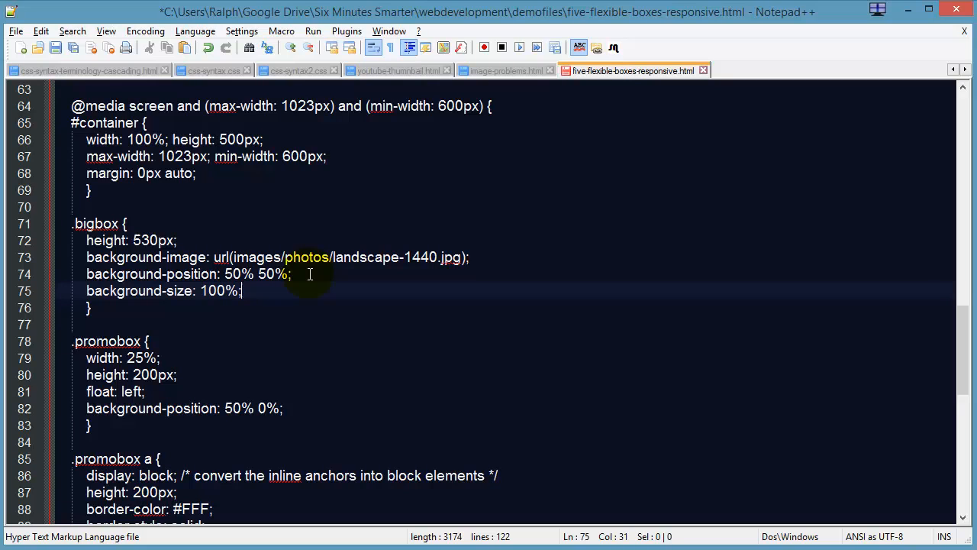
pyautogui.write('background-')
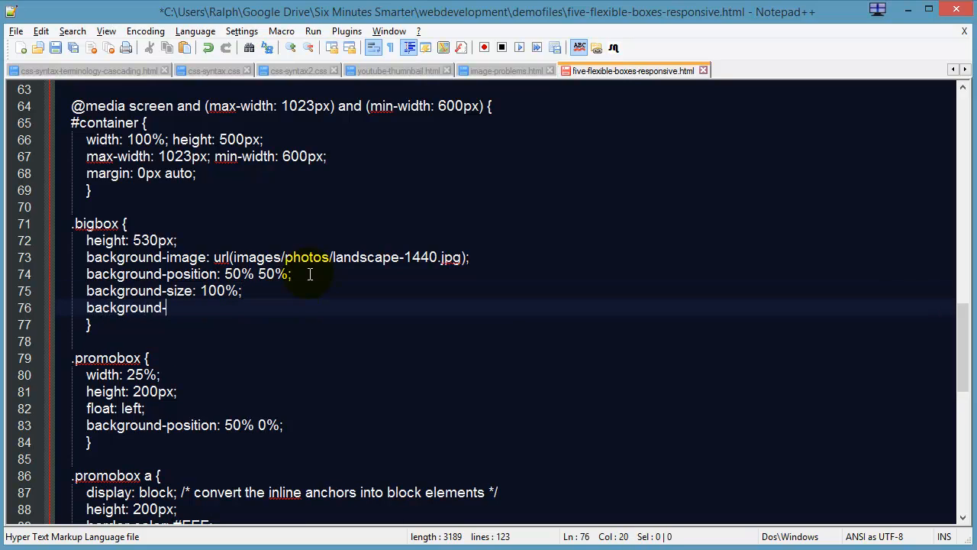
pyautogui.write('repeat: n')
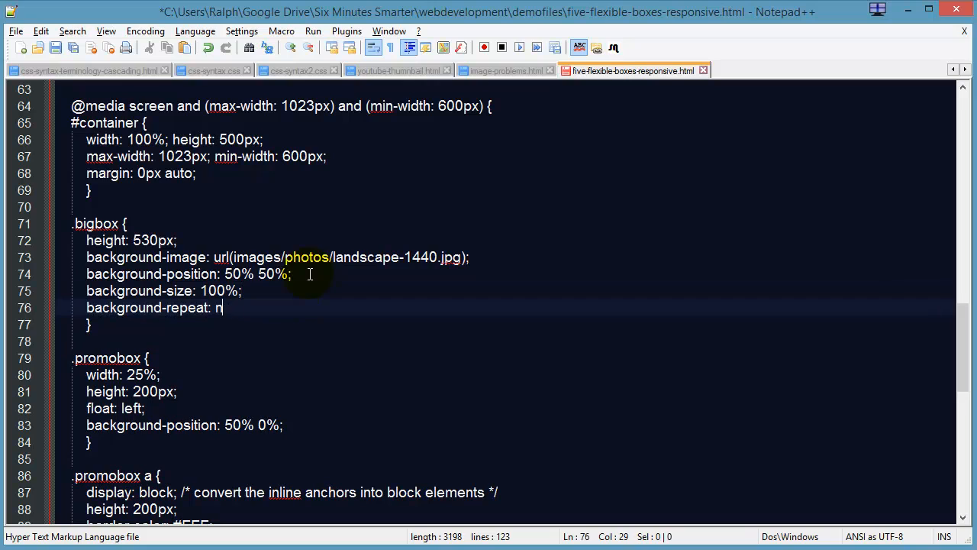
pyautogui.write('o-repeat;')
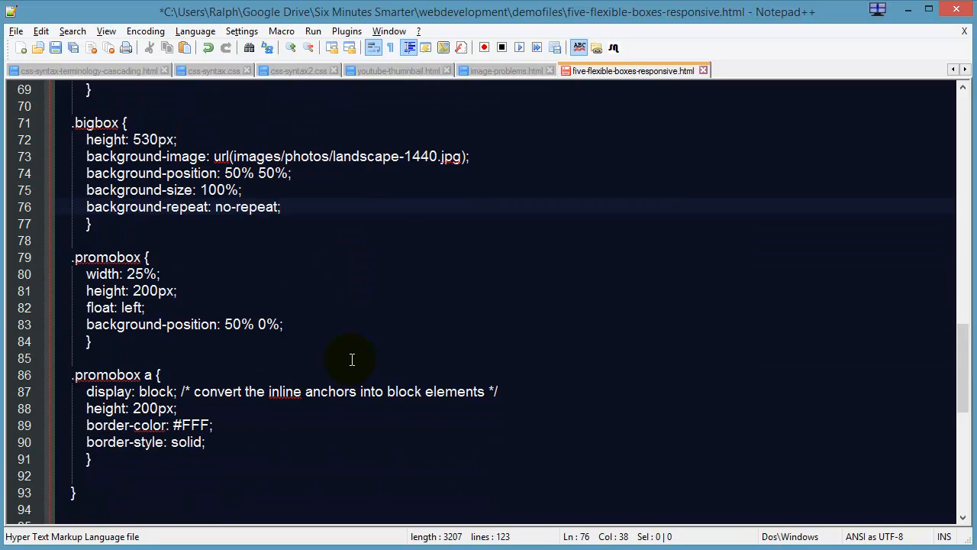
# Set the .promobox heights to 140px with scaled, non-repeating backgrounds, and save
pyautogui.doubleClick(142, 274)
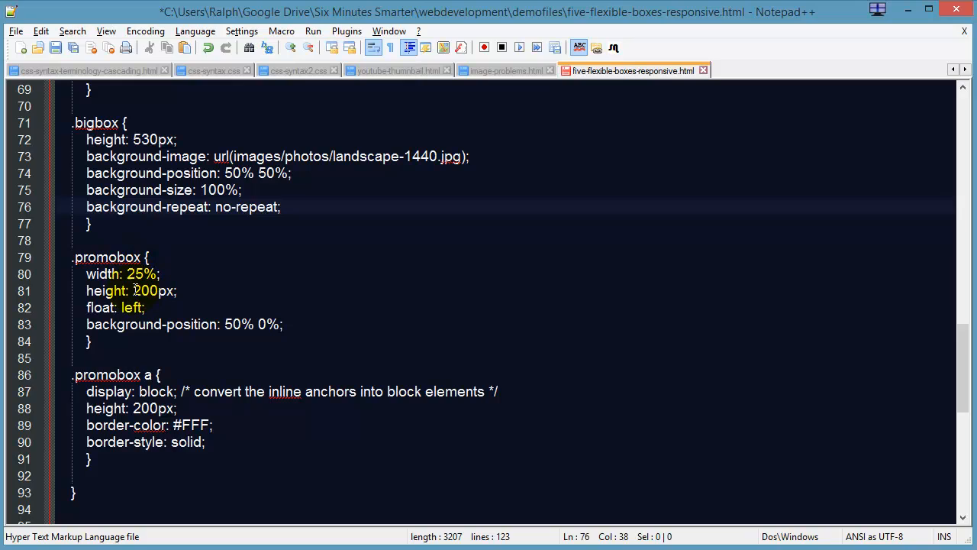
pyautogui.write('100%;')
pyautogui.click(130, 290)
pyautogui.write('14')
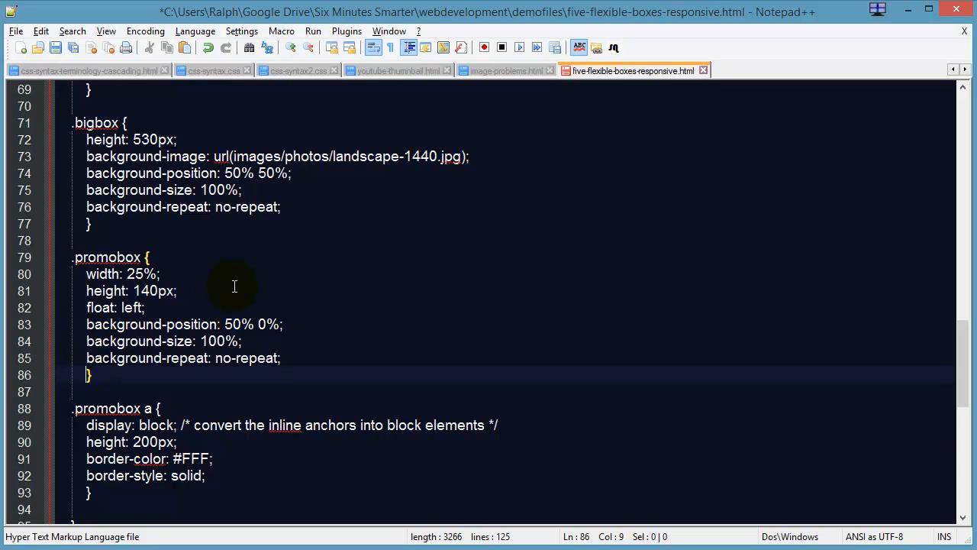
pyautogui.scroll(-3)
pyautogui.write('14')
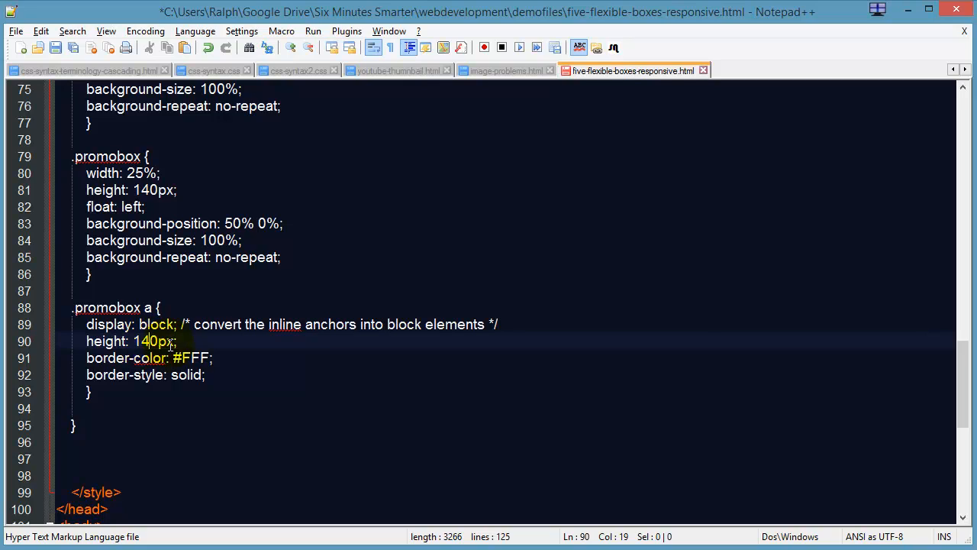
pyautogui.press('ctrl+s')
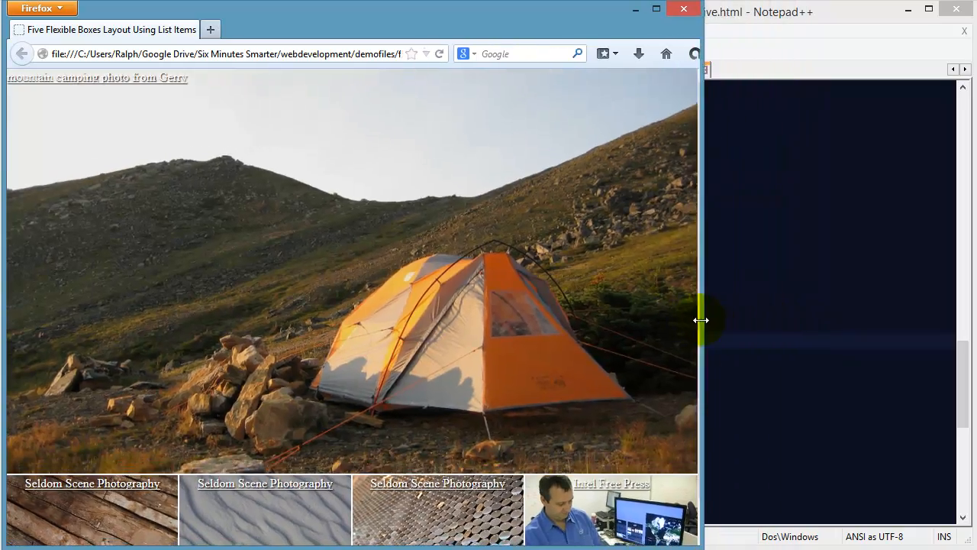
# Drag the Firefox window edge narrower and wider to watch the tent photo and promo images rescale
pyautogui.moveTo(701, 320); pyautogui.dragTo(645, 322)
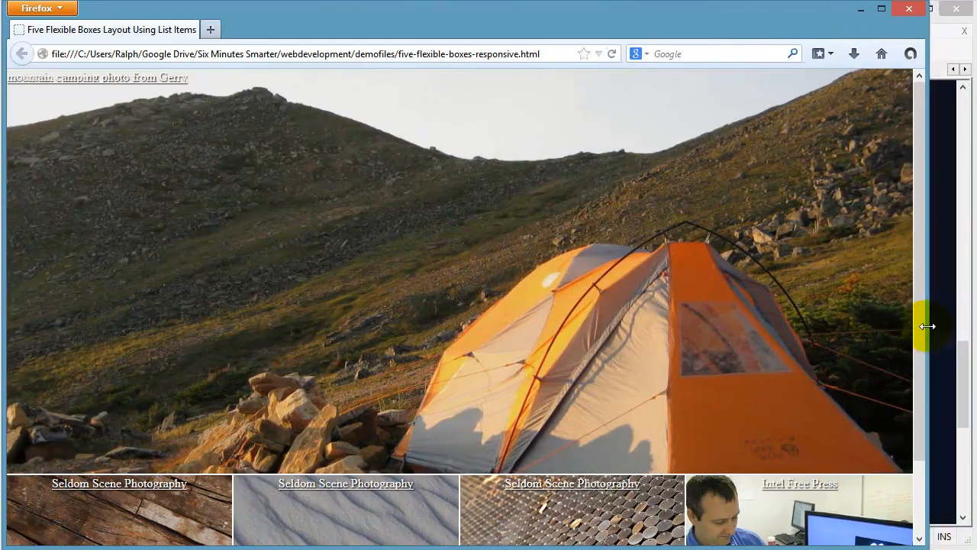
pyautogui.moveTo(929, 326); pyautogui.dragTo(626, 324)
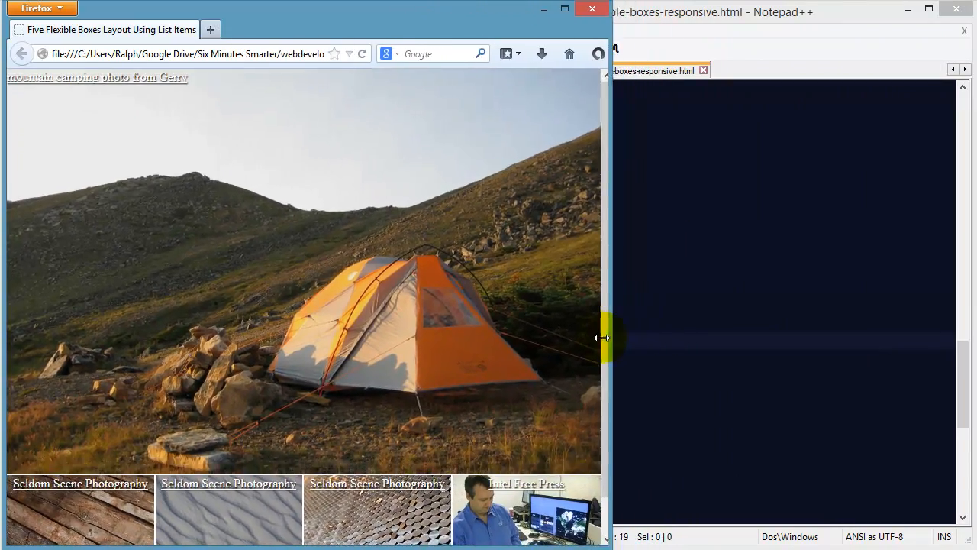
pyautogui.moveTo(604, 338); pyautogui.dragTo(650, 345)
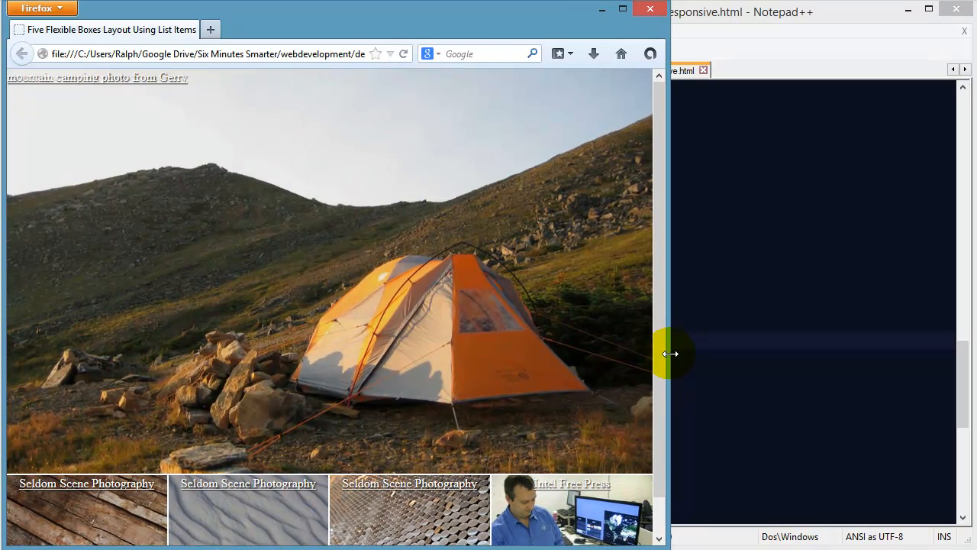
pyautogui.moveTo(670, 353); pyautogui.dragTo(642, 359)
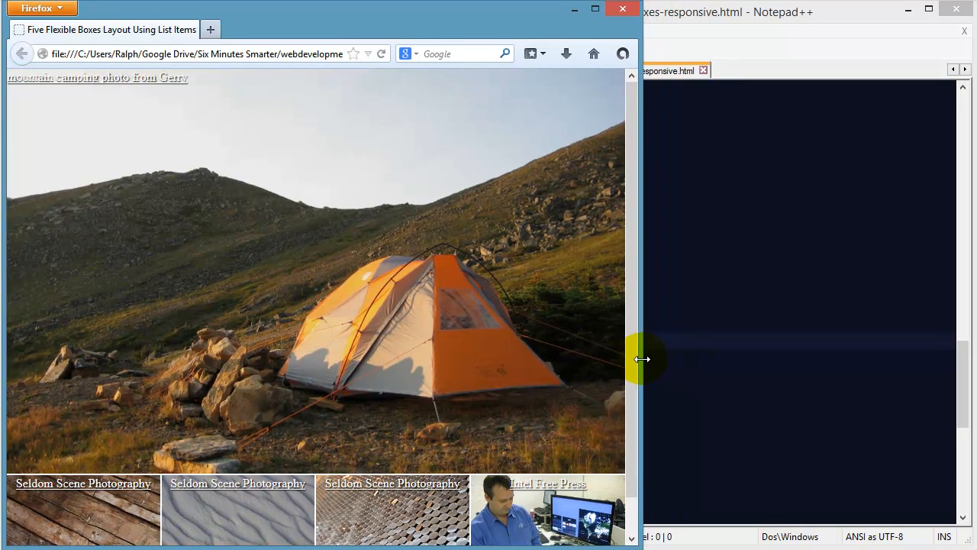